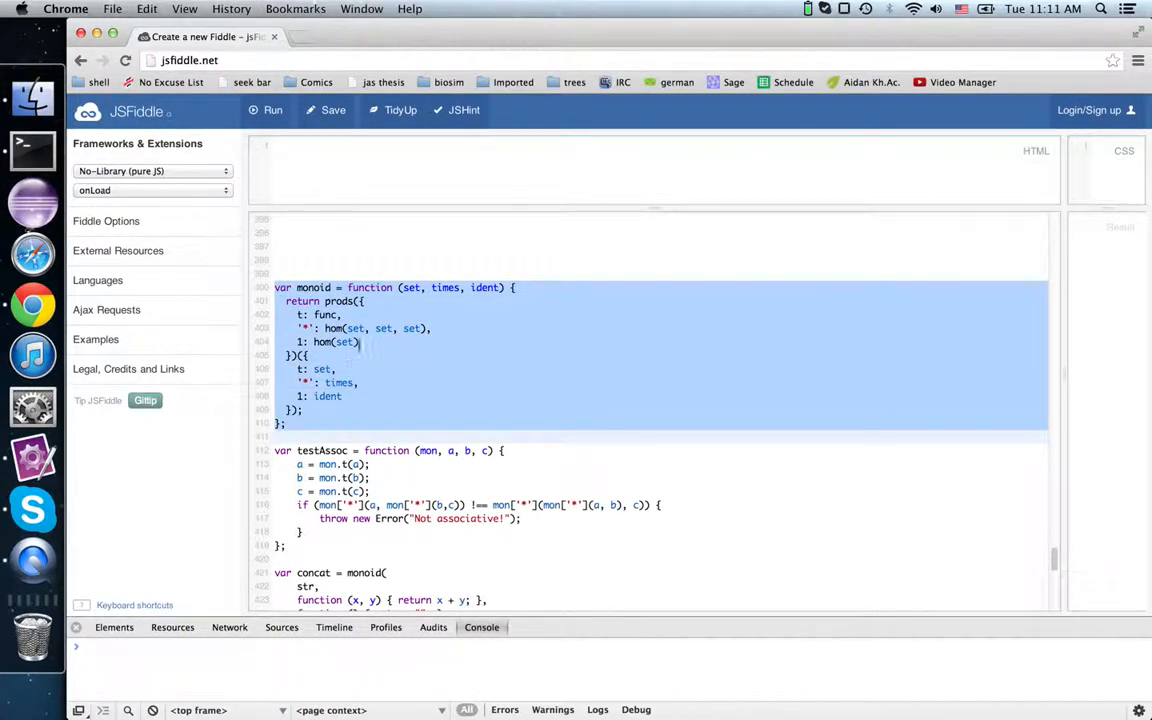
- Inspect the commented monoid's set and ident parameters and hom's last set argument
{"action": "left_click", "coordinate": [410, 288]}
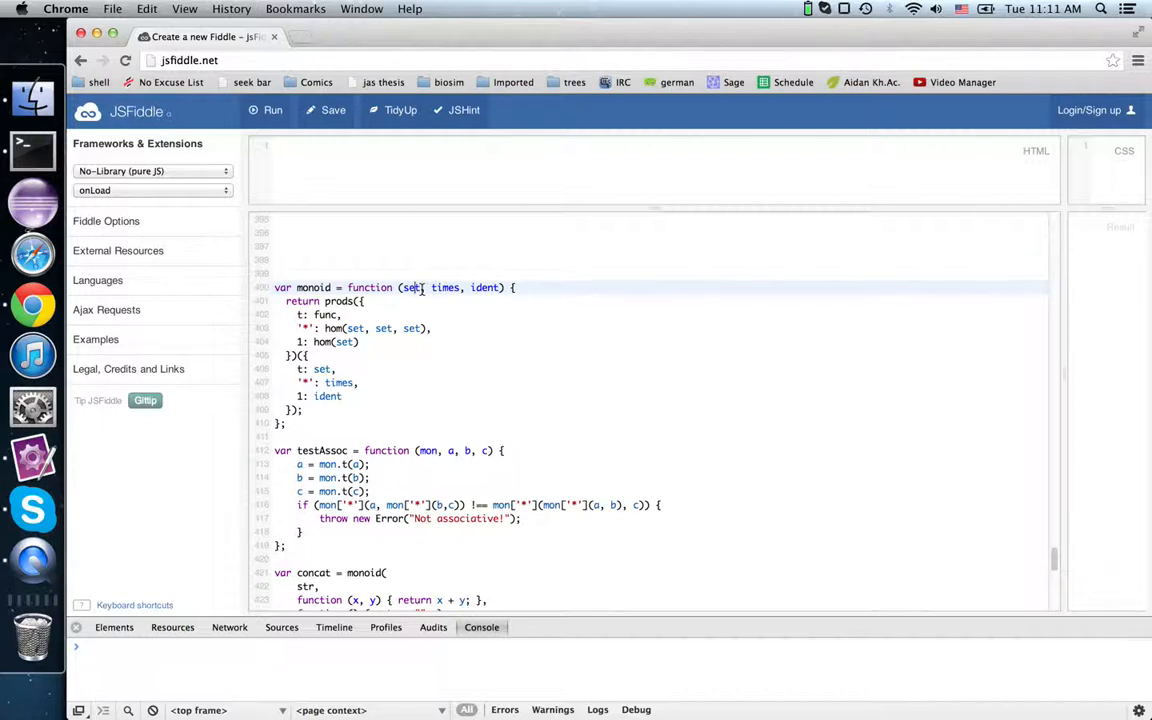
{"action": "left_click", "coordinate": [412, 287]}
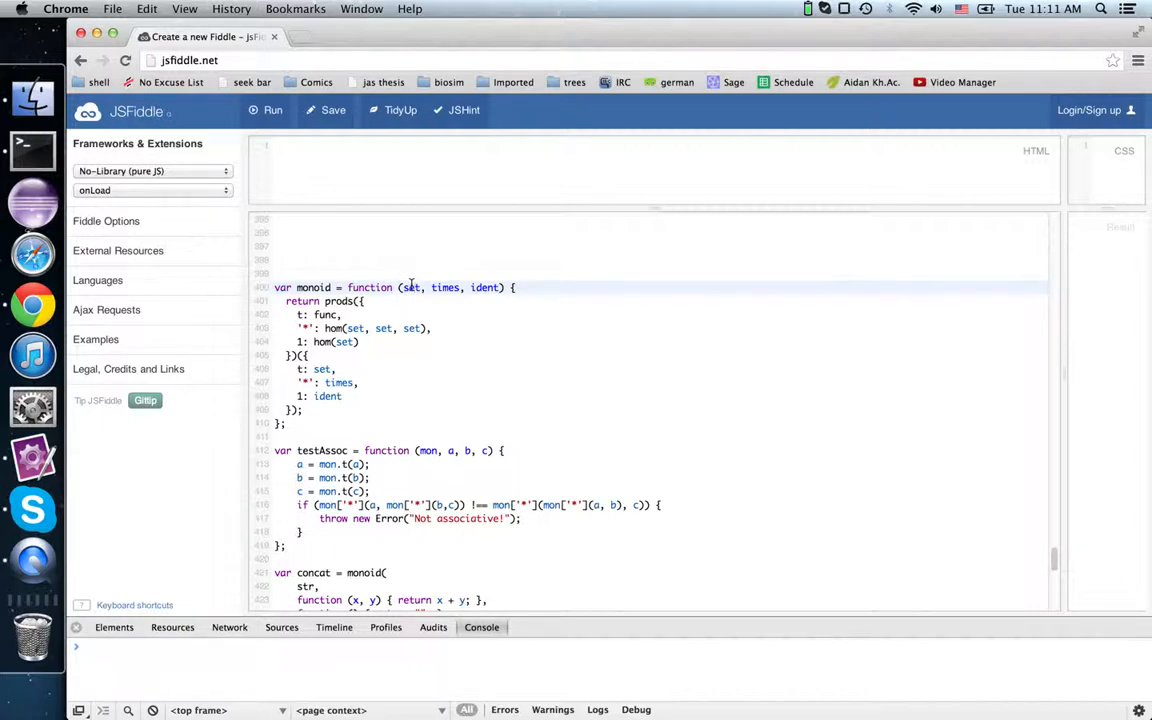
{"action": "double_click", "coordinate": [445, 288]}
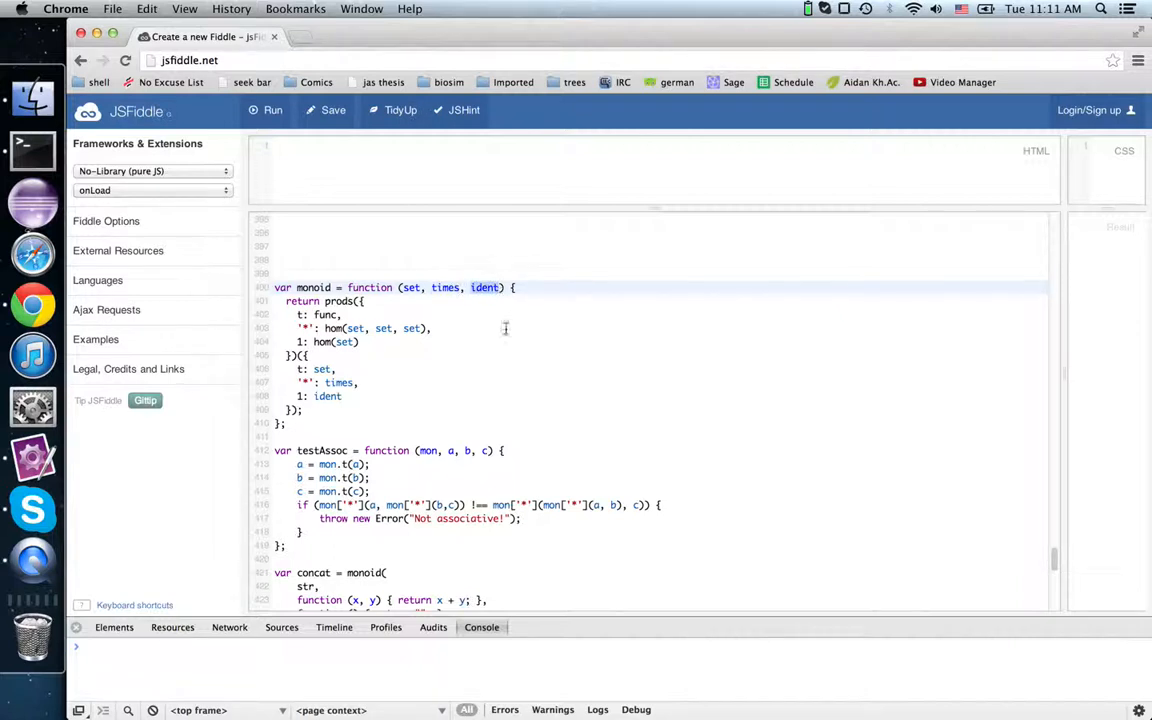
{"action": "mouse_move", "coordinate": [420, 335]}
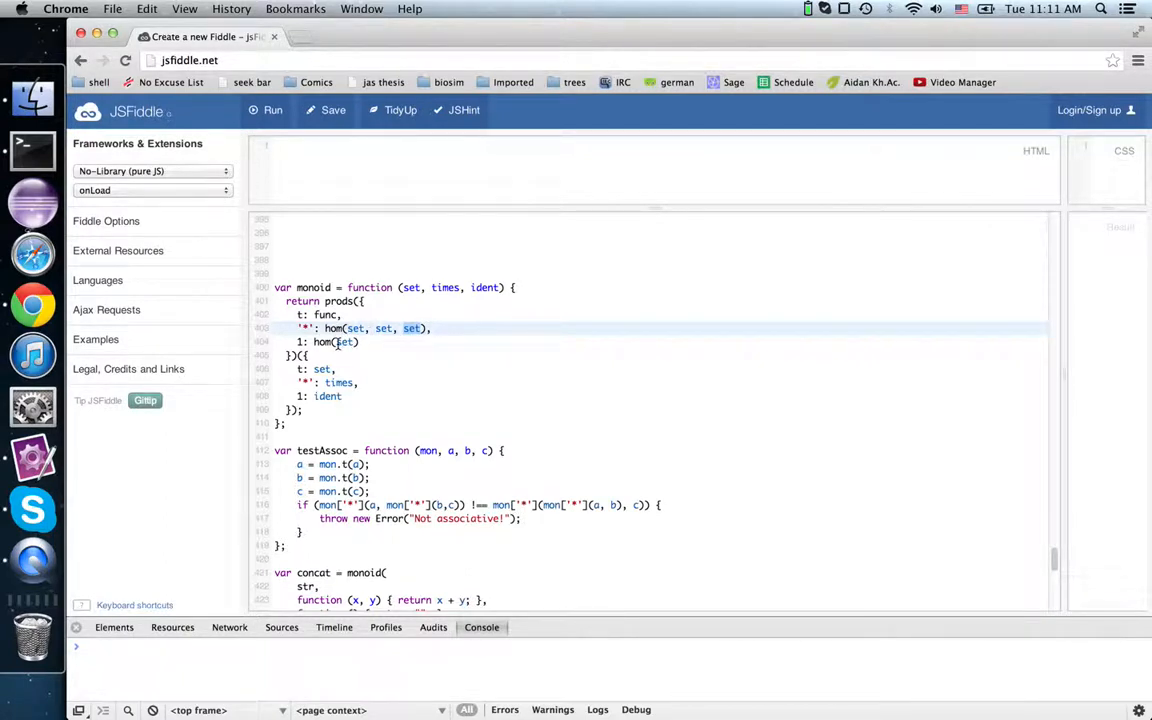
{"action": "double_click", "coordinate": [344, 342]}
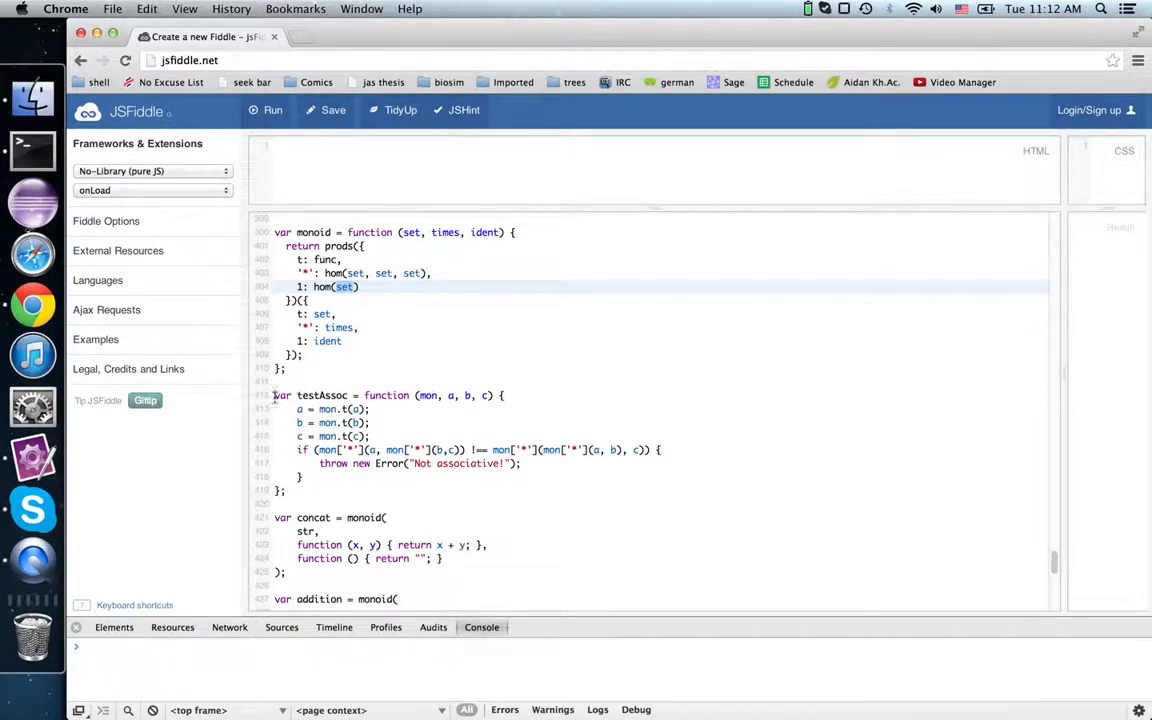
- Highlight the monad function's ftor and ident parameters beside the monoid comments
{"action": "left_click_drag", "start_coordinate": [275, 395], "coordinate": [290, 492]}
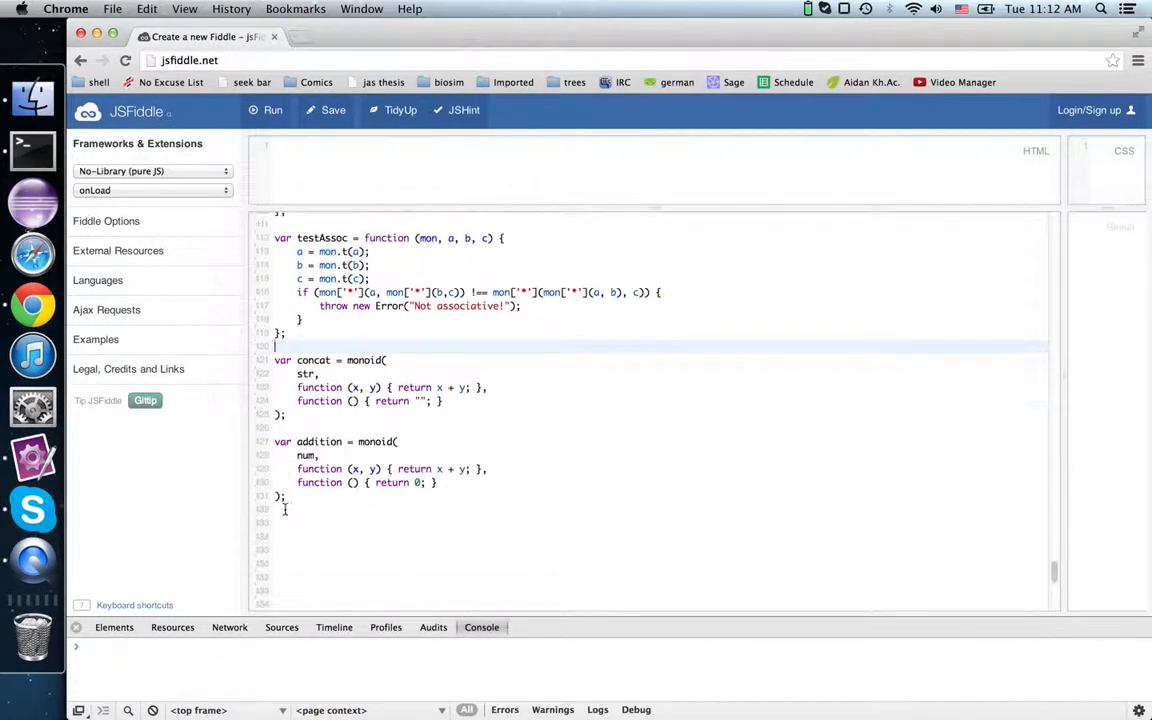
{"action": "scroll", "scroll_direction": "down", "scroll_amount": 3}
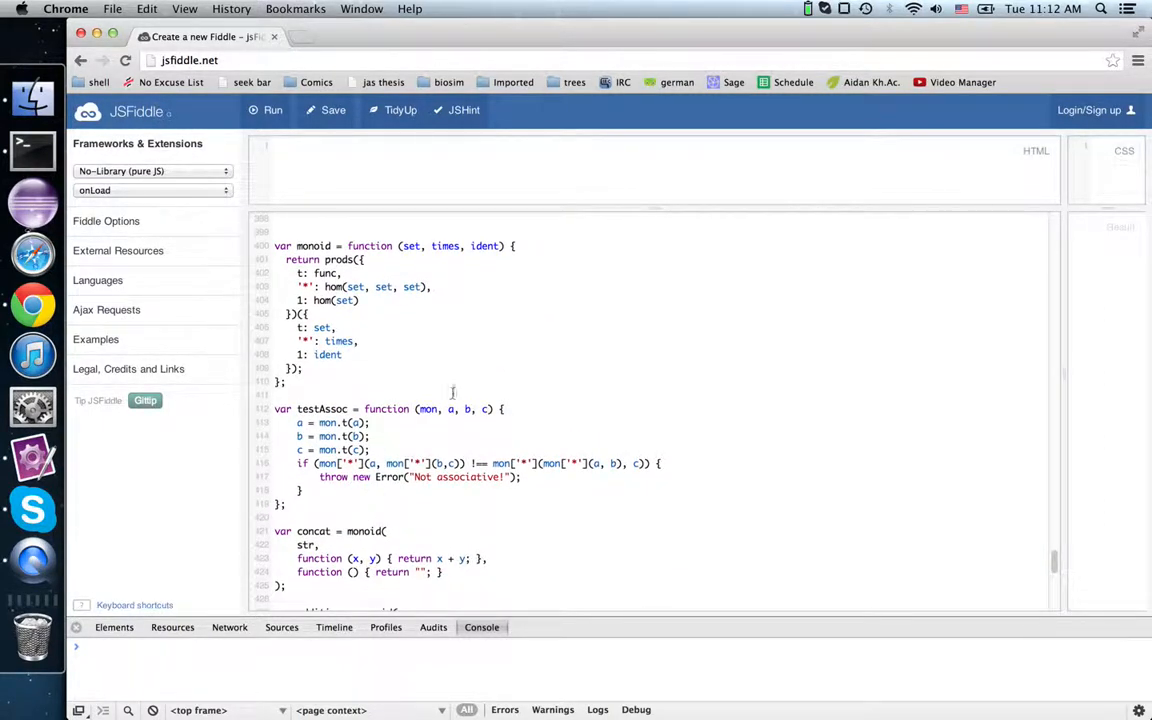
{"action": "mouse_move", "coordinate": [469, 375]}
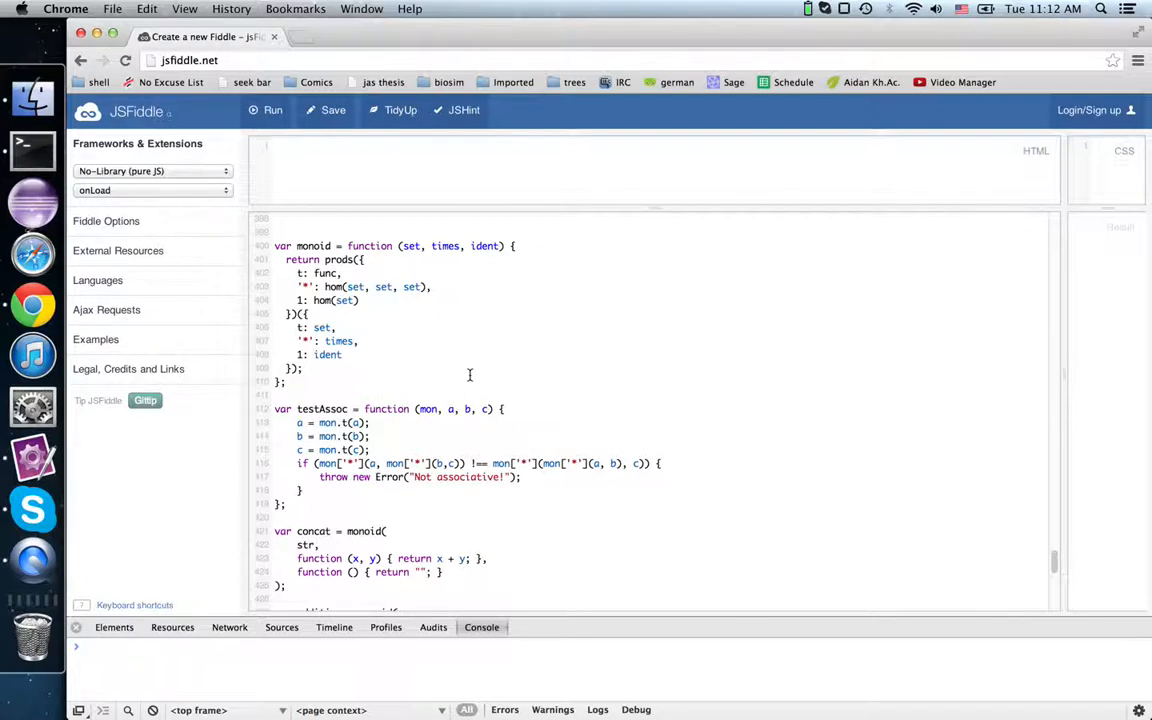
{"action": "mouse_move", "coordinate": [484, 353]}
{"action": "type", "text": "function () { return 0; }"}
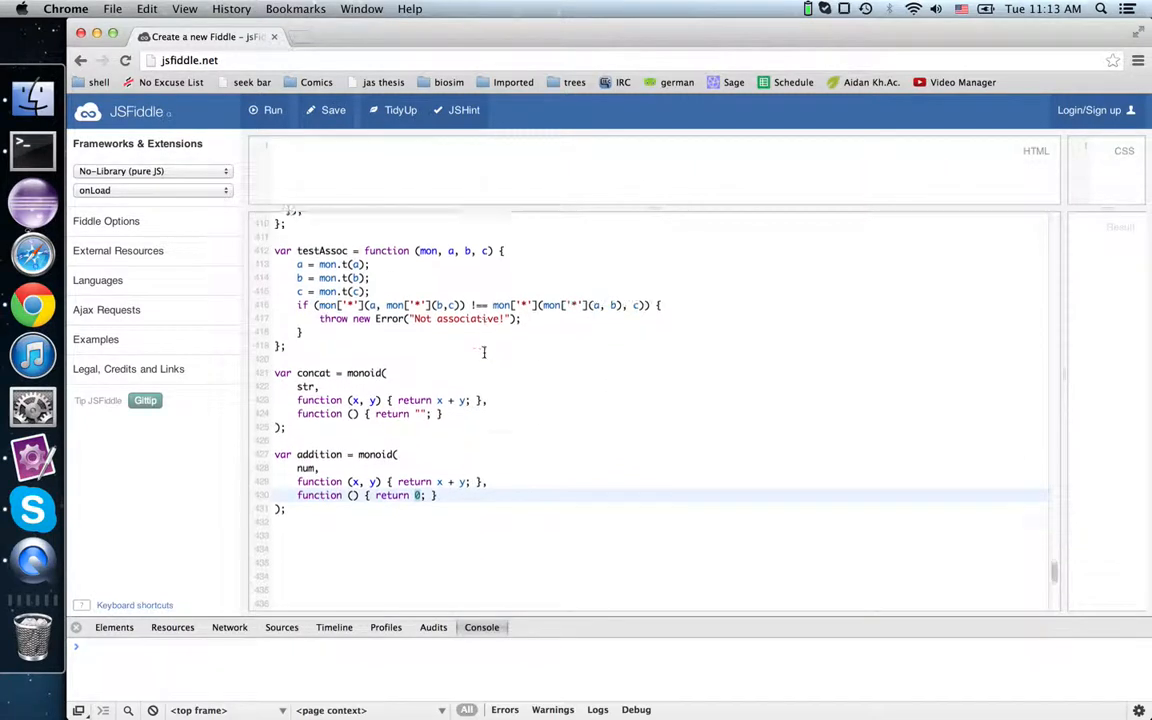
{"action": "scroll", "scroll_direction": "down", "scroll_amount": 3}
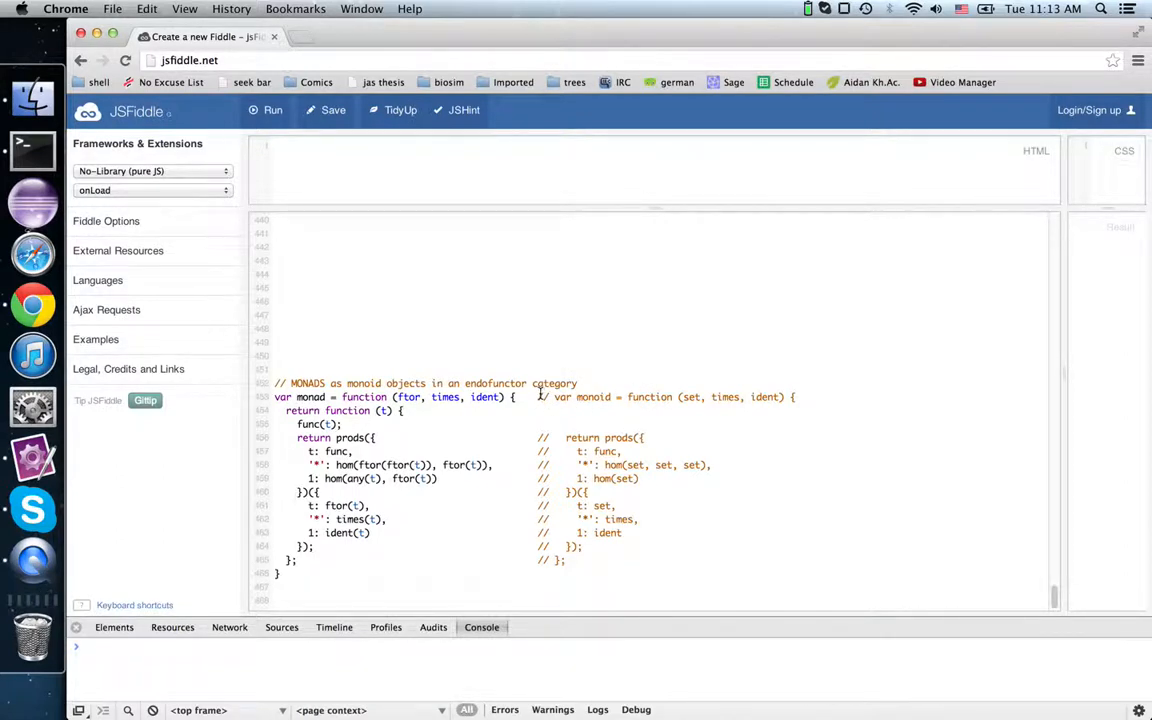
{"action": "mouse_move", "coordinate": [785, 390]}
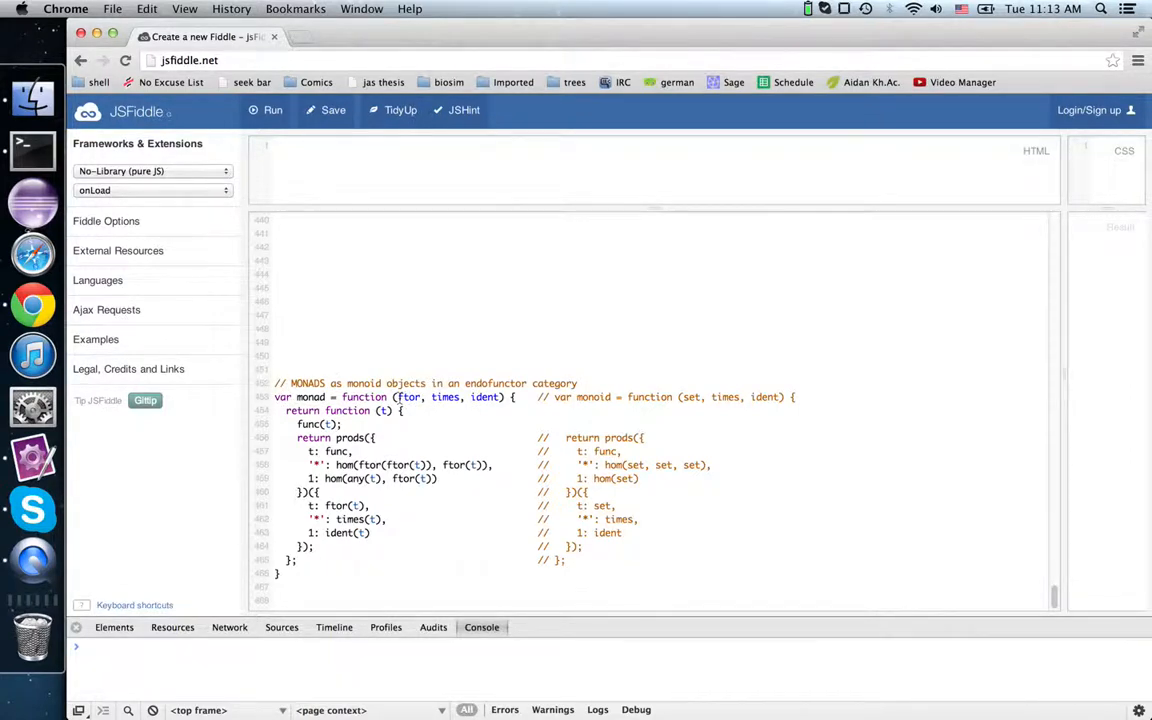
{"action": "double_click", "coordinate": [690, 397]}
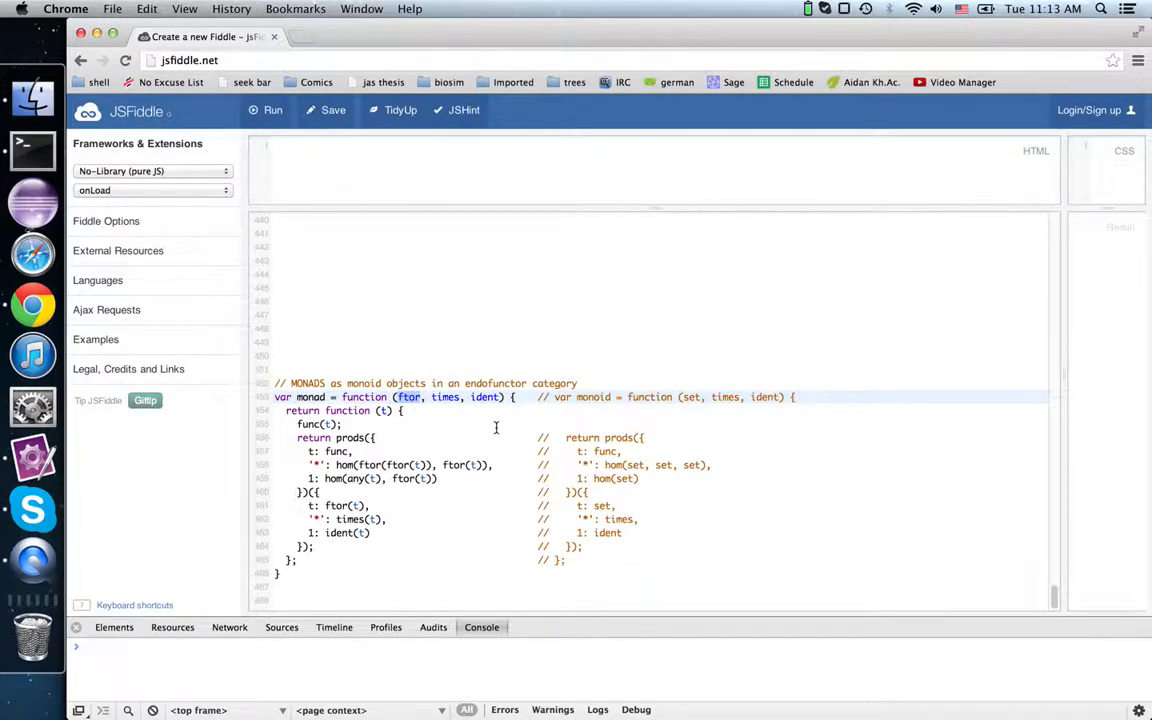
{"action": "double_click", "coordinate": [445, 397]}
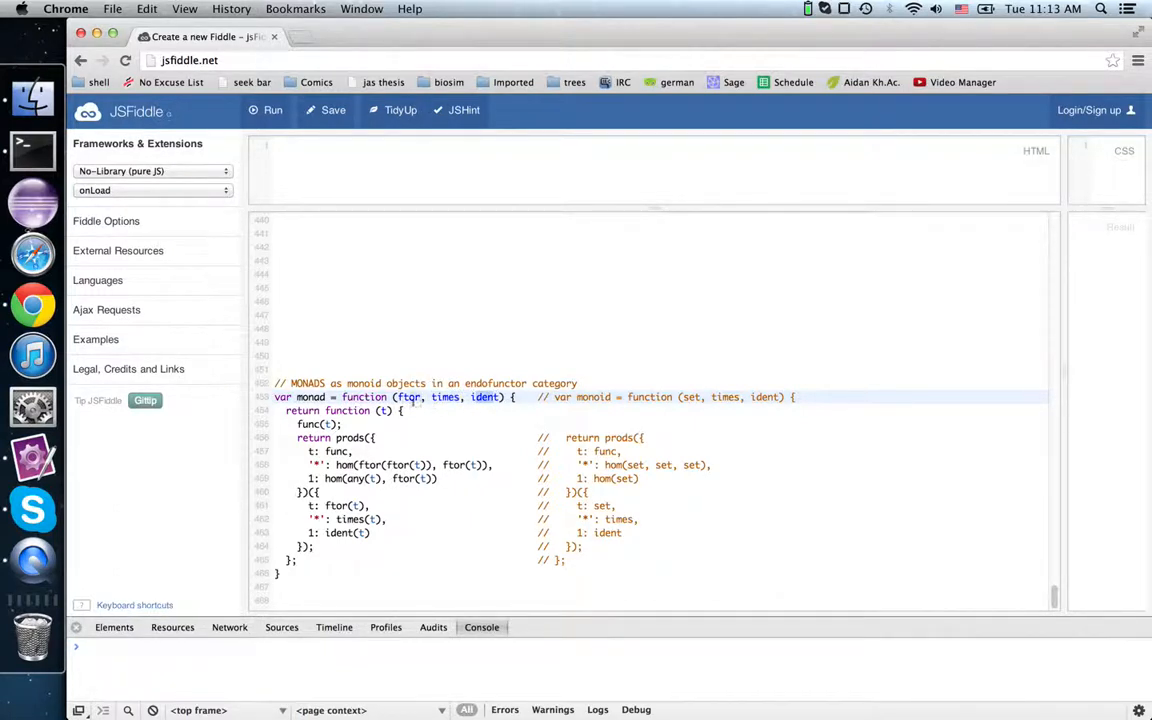
{"action": "mouse_move", "coordinate": [412, 399]}
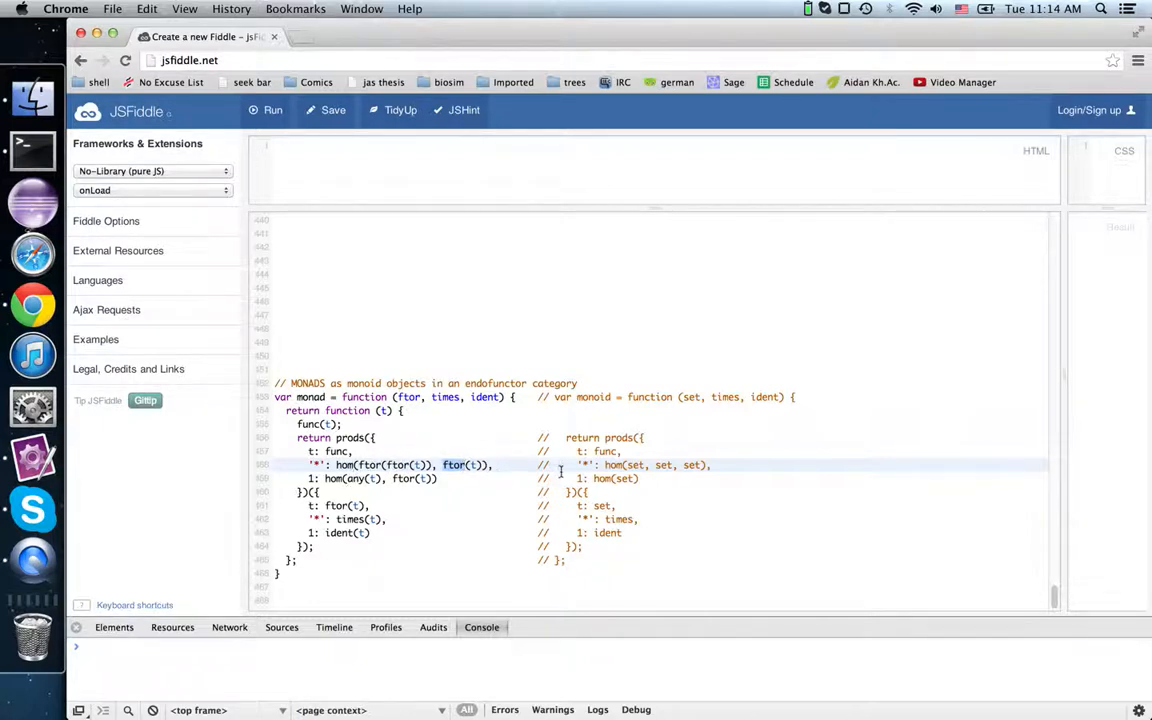
{"action": "left_click", "coordinate": [365, 478]}
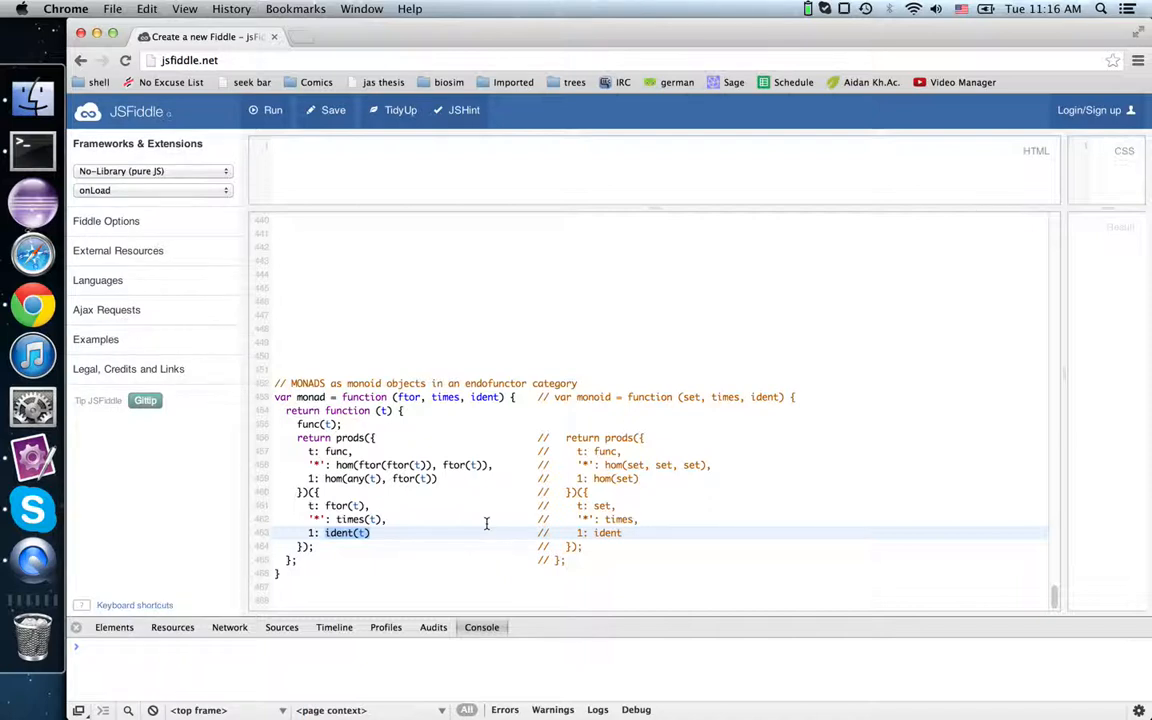
{"action": "mouse_move", "coordinate": [358, 465]}
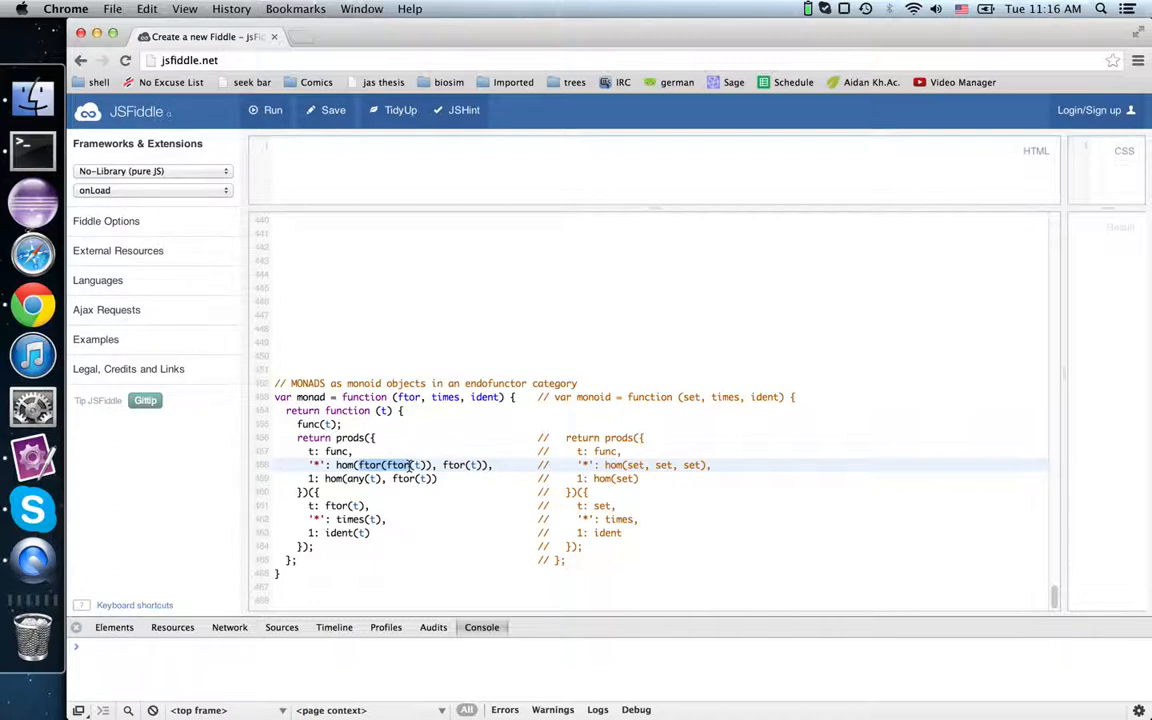
{"action": "mouse_move", "coordinate": [587, 417]}
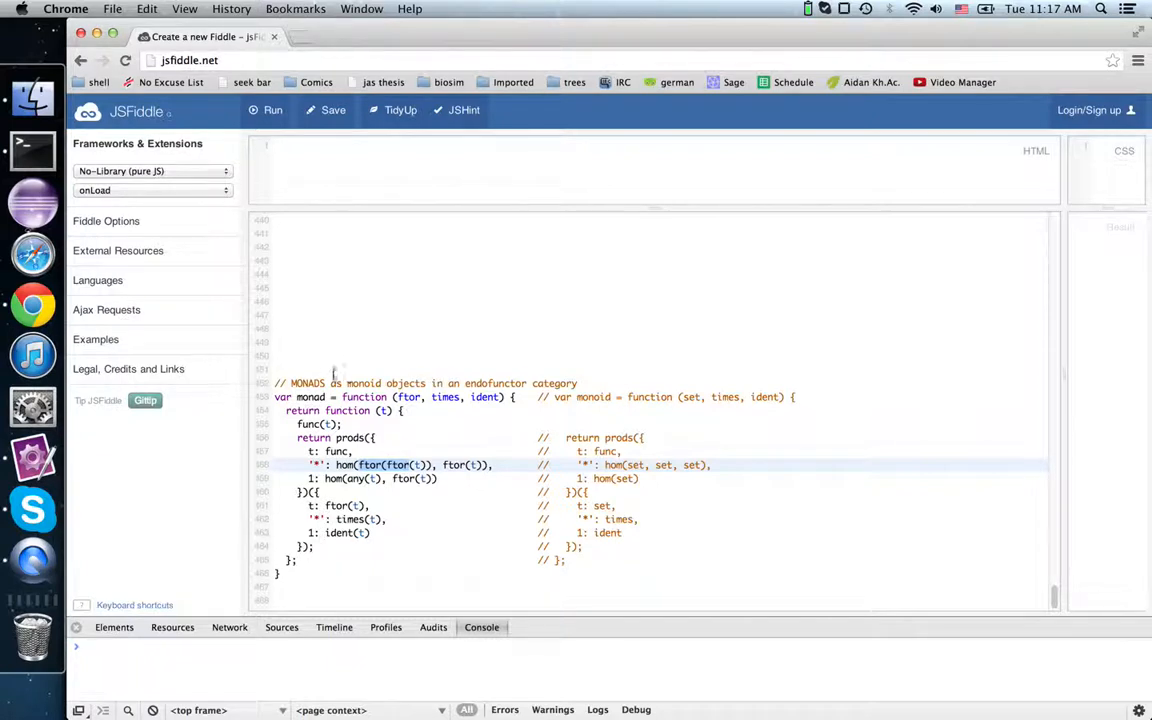
{"action": "mouse_move", "coordinate": [700, 403]}
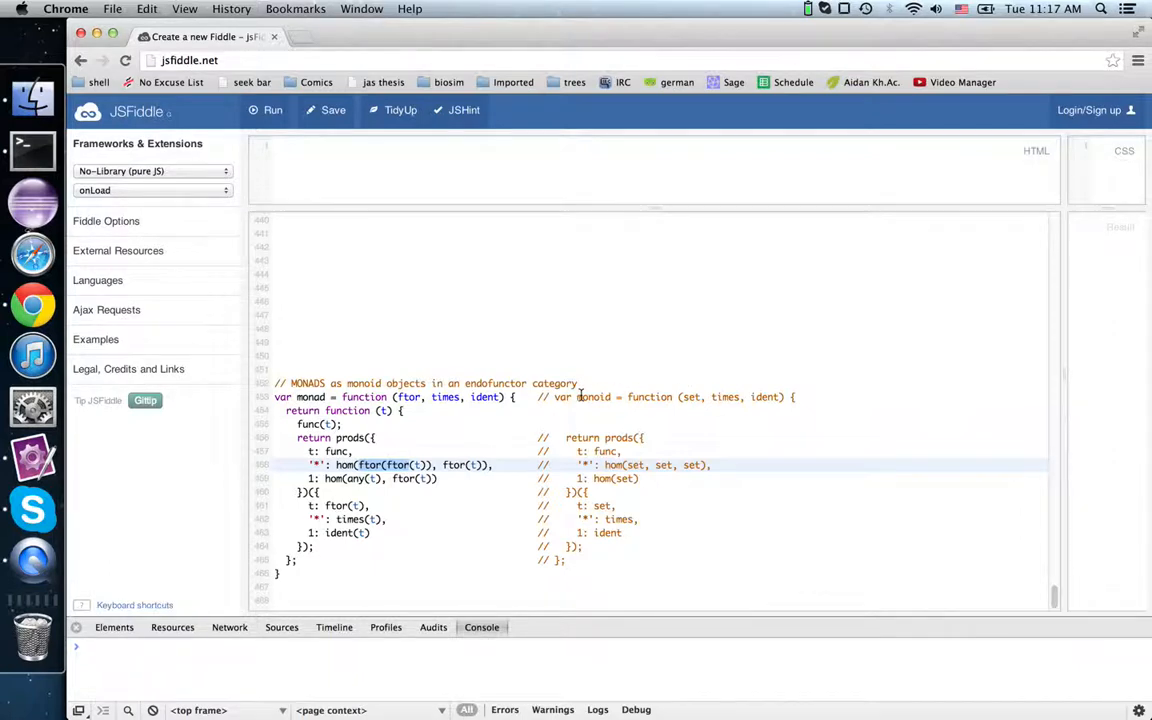
{"action": "mouse_move", "coordinate": [385, 447]}
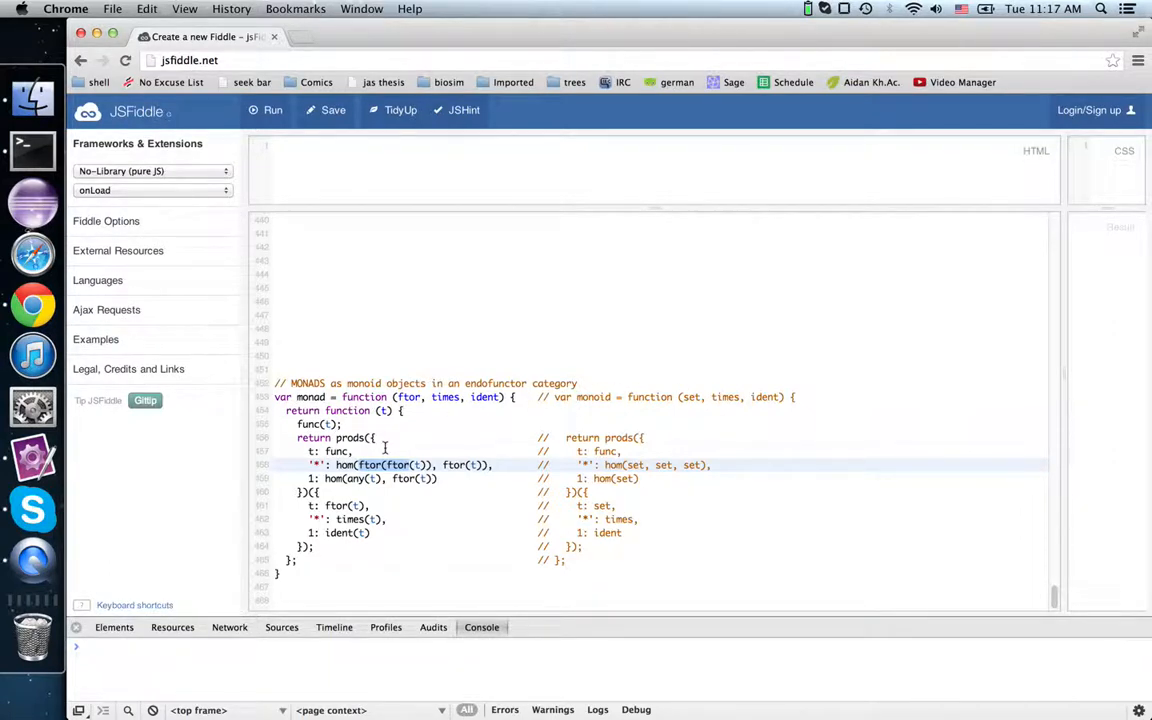
{"action": "mouse_move", "coordinate": [398, 464]}
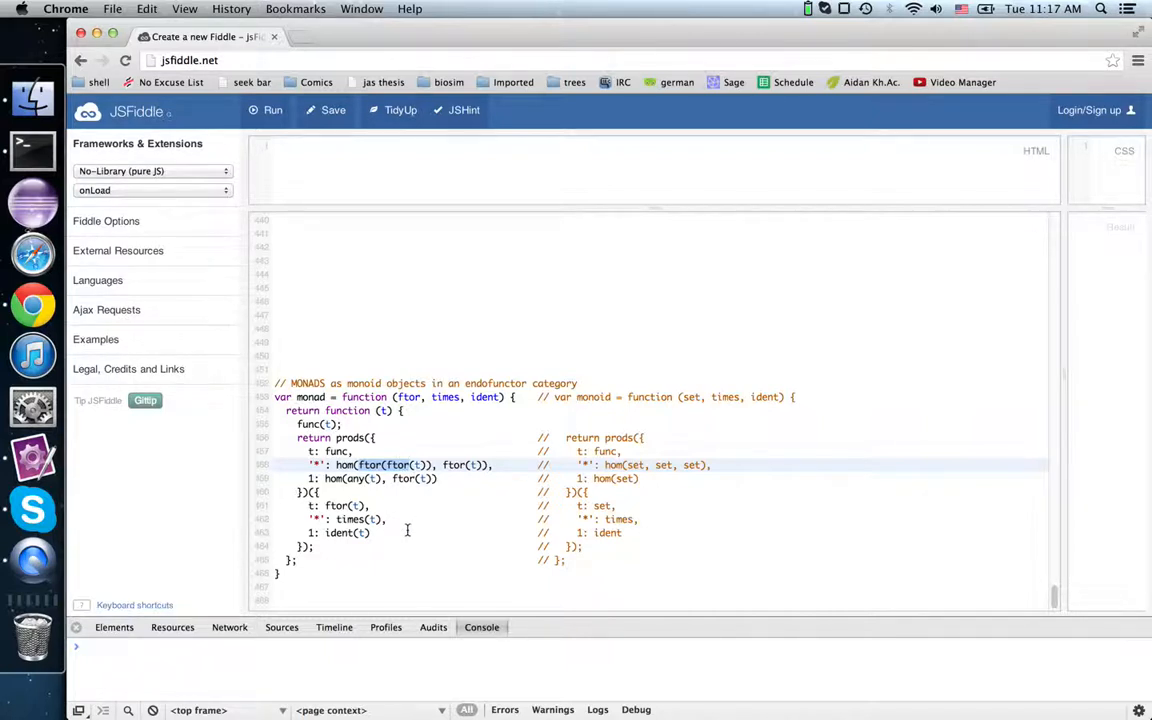
{"action": "mouse_move", "coordinate": [498, 562]}
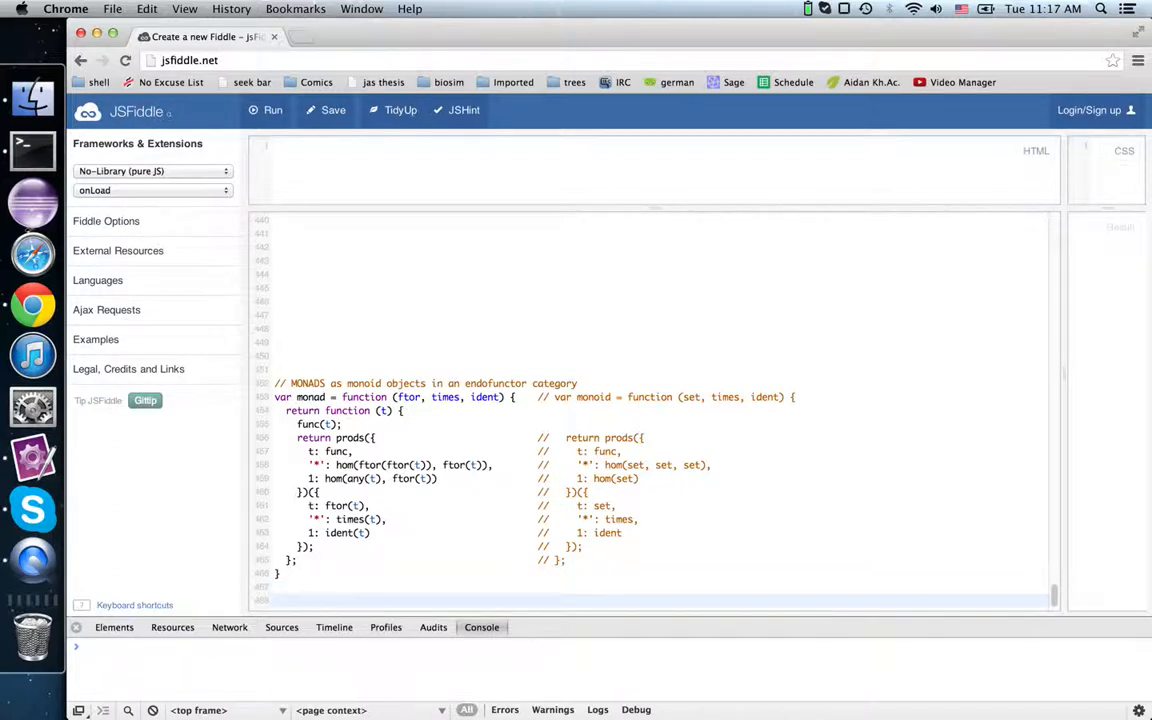
- Add var arrOfMonad = monad(arrOf, arrOfFlatten, arrOfUnit); below the monad definition
{"action": "type", "text": "monad(o"}
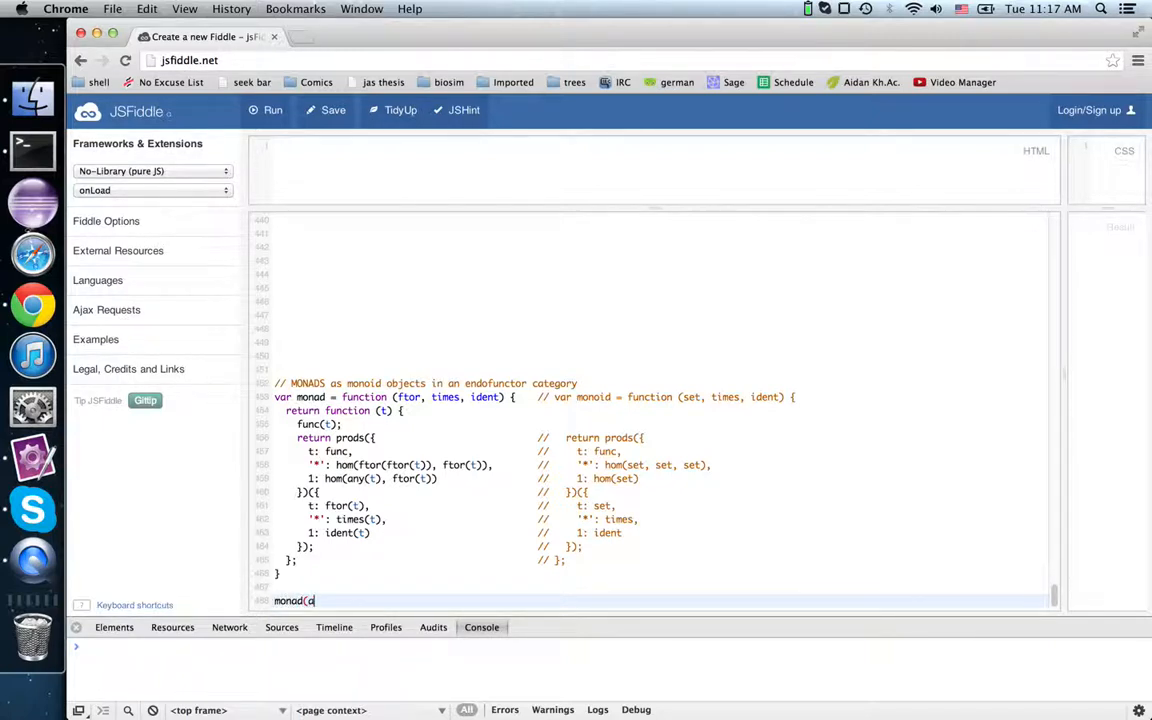
{"action": "type", "text": "rrOf,"}
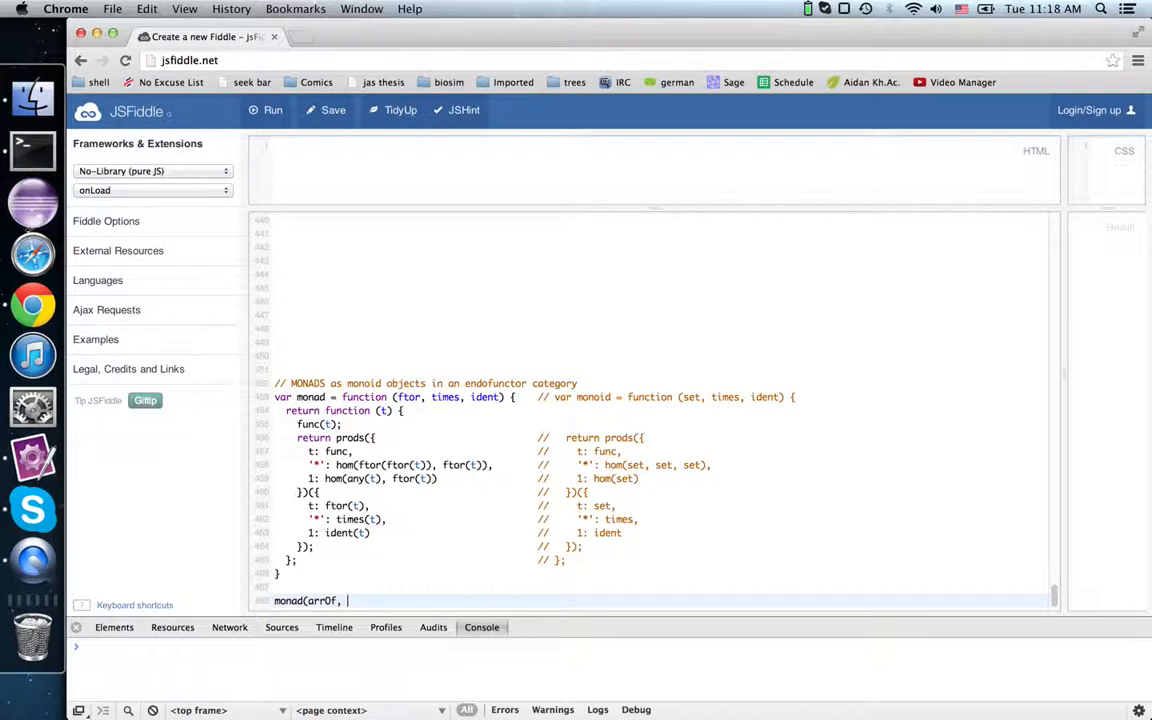
{"action": "type", "text": "arrOf"}
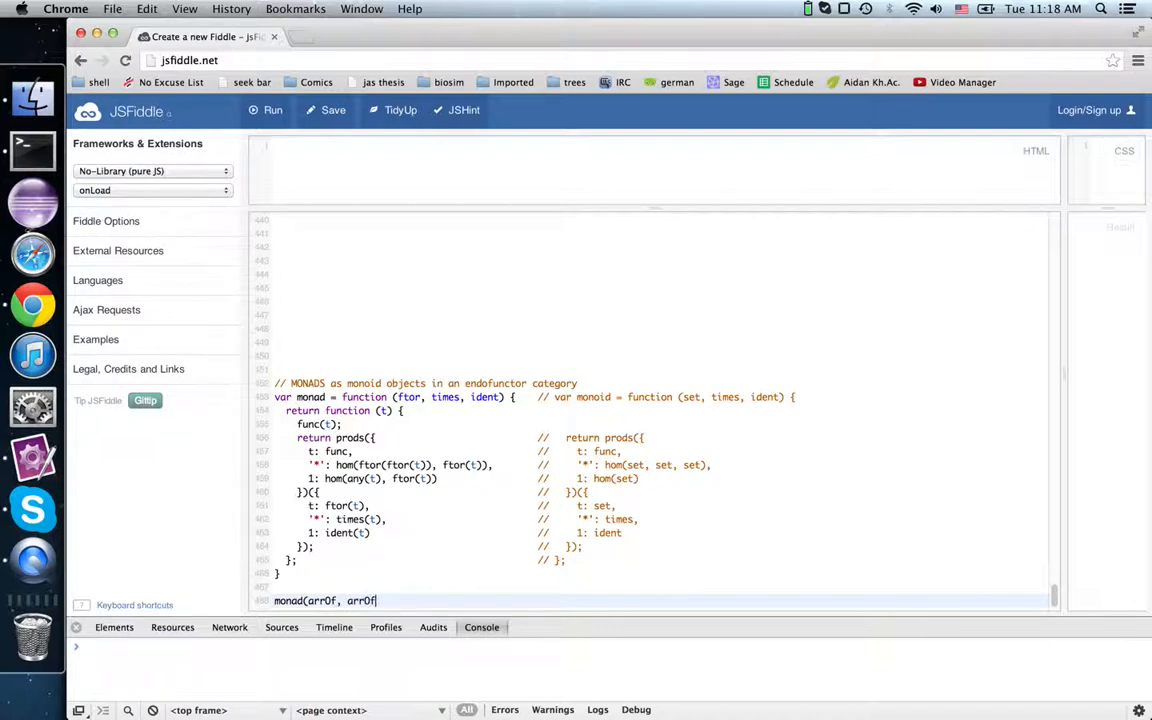
{"action": "type", "text": "Flatten"}
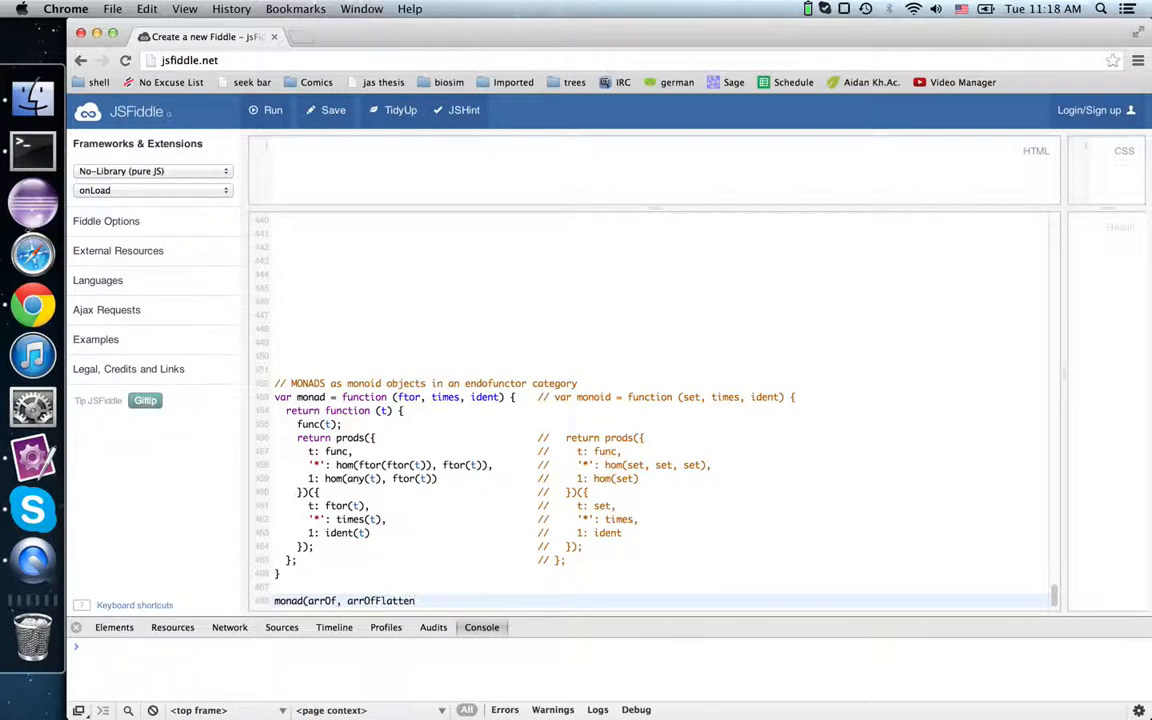
{"action": "type", "text": "arr"}
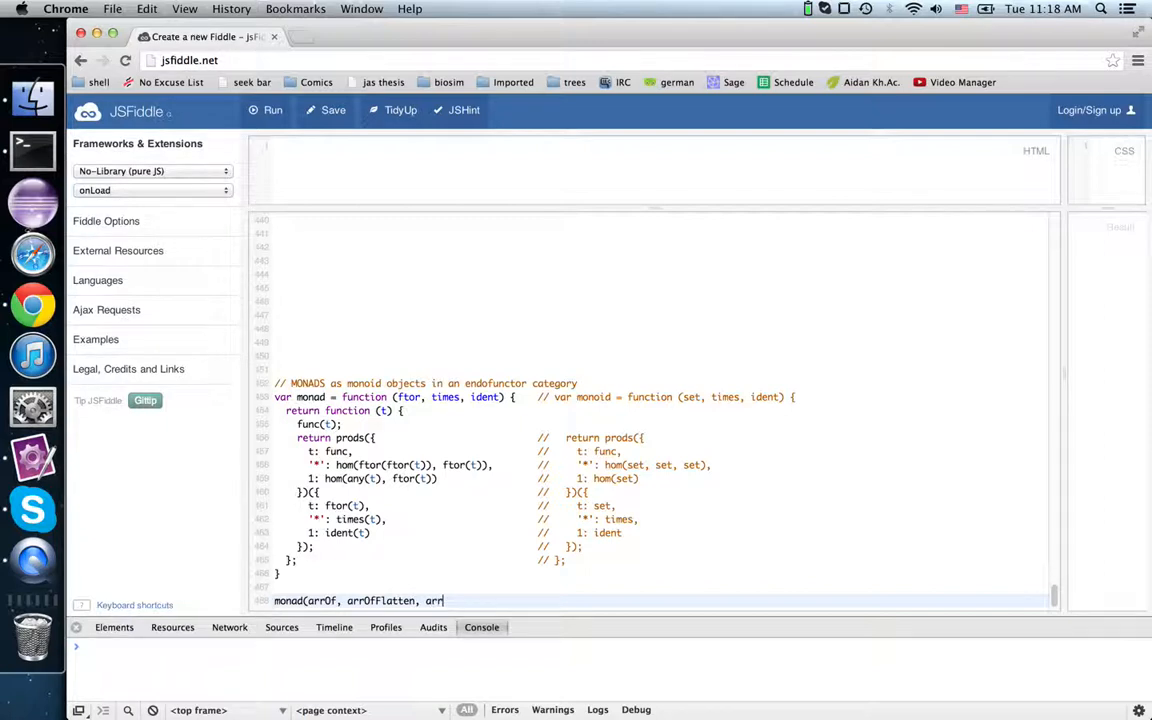
{"action": "type", "text": "Uni"}
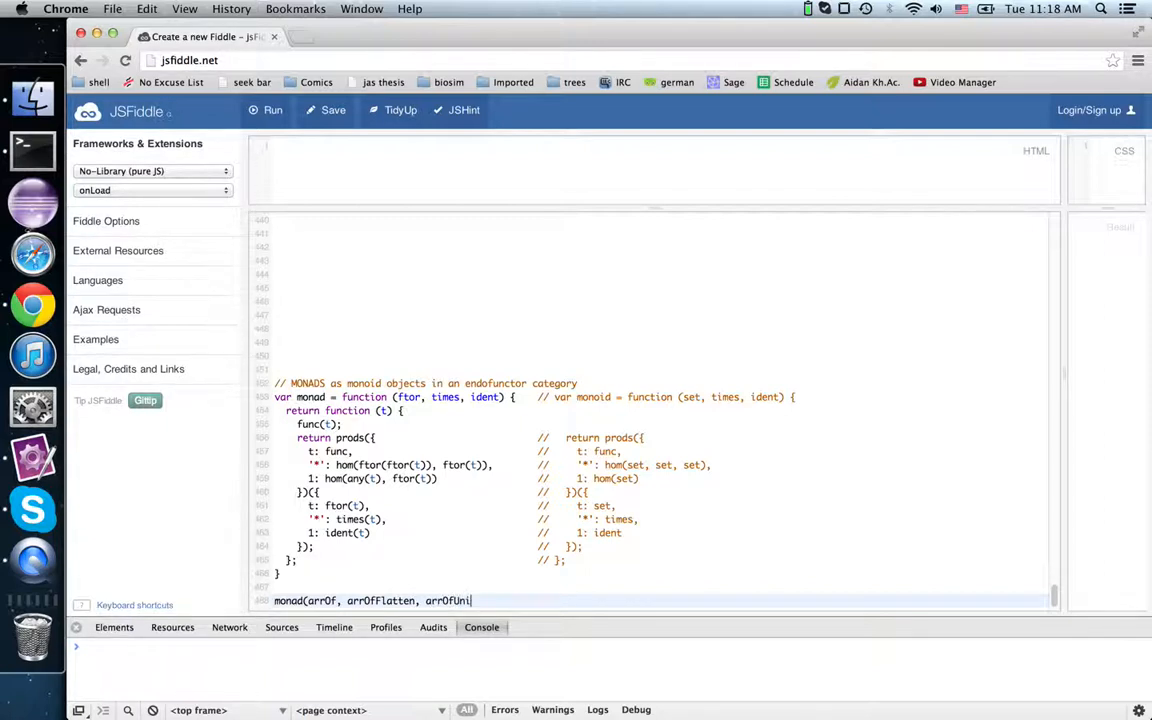
{"action": "type", "text": "t)"}
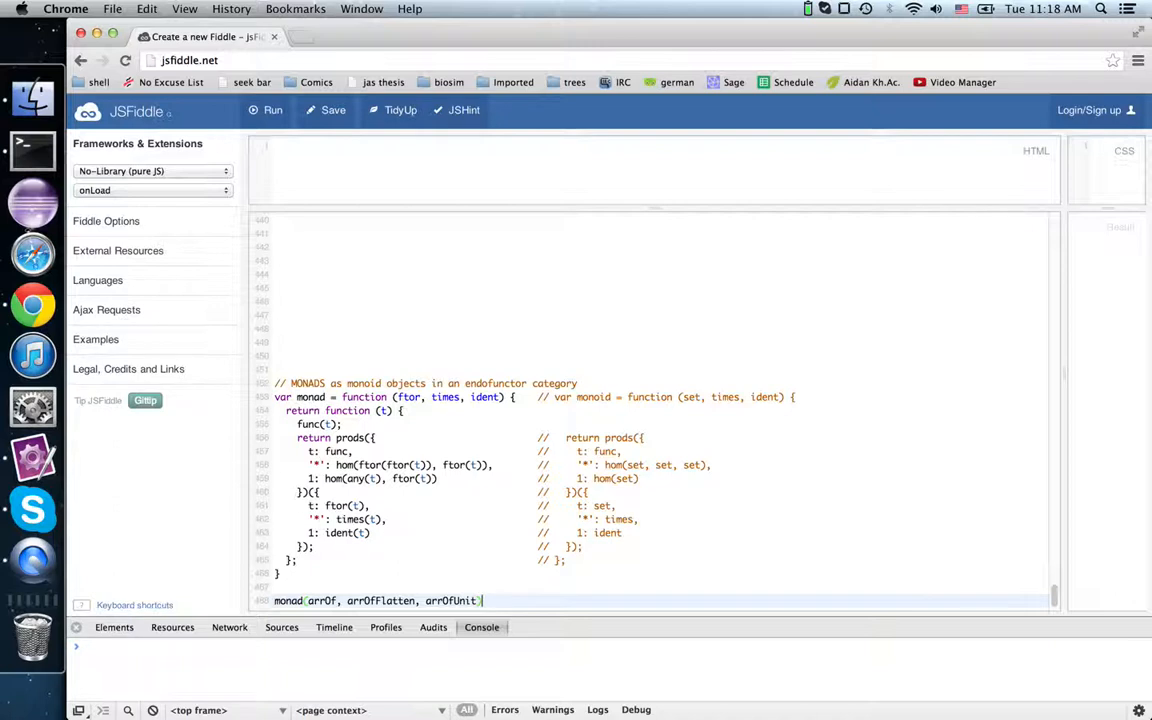
{"action": "type", "text": "var arrOfM"}
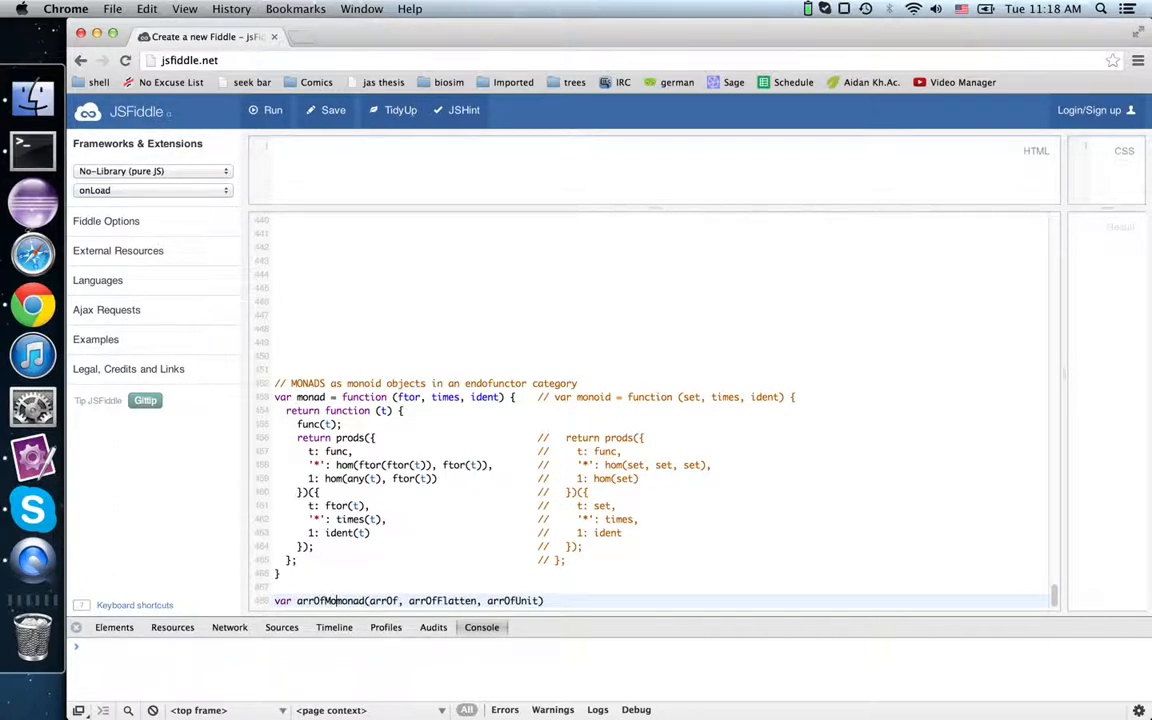
{"action": "type", "text": "monad"}
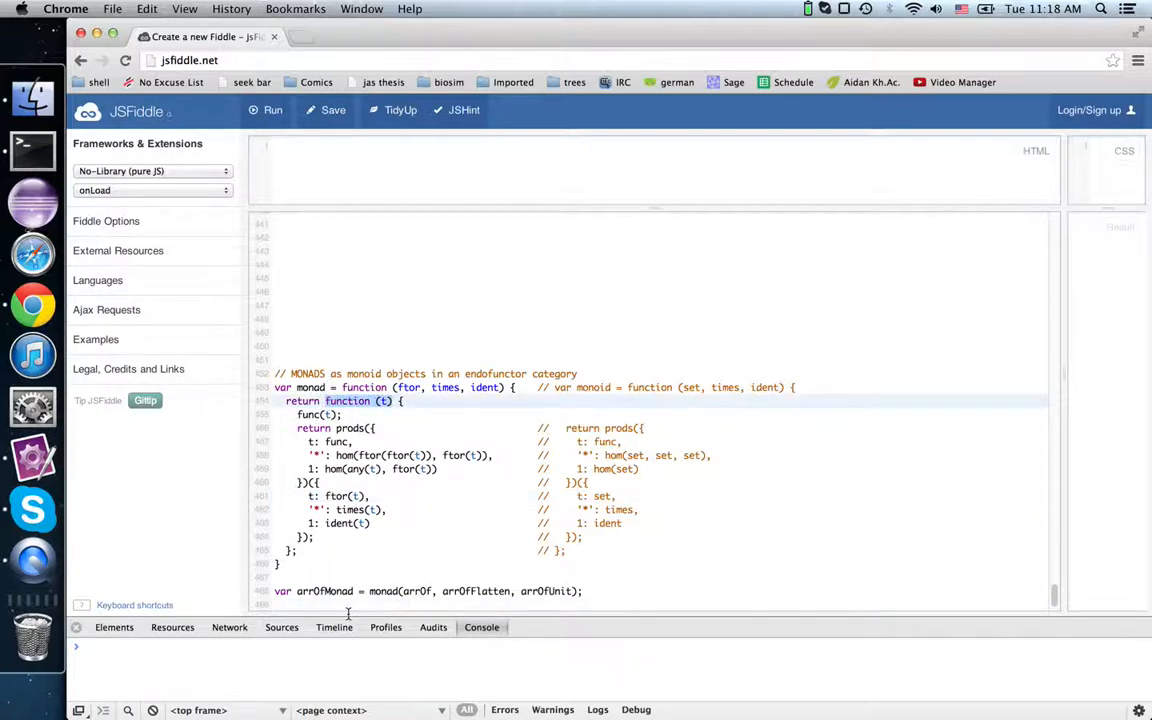
{"action": "type", "text": "d"}
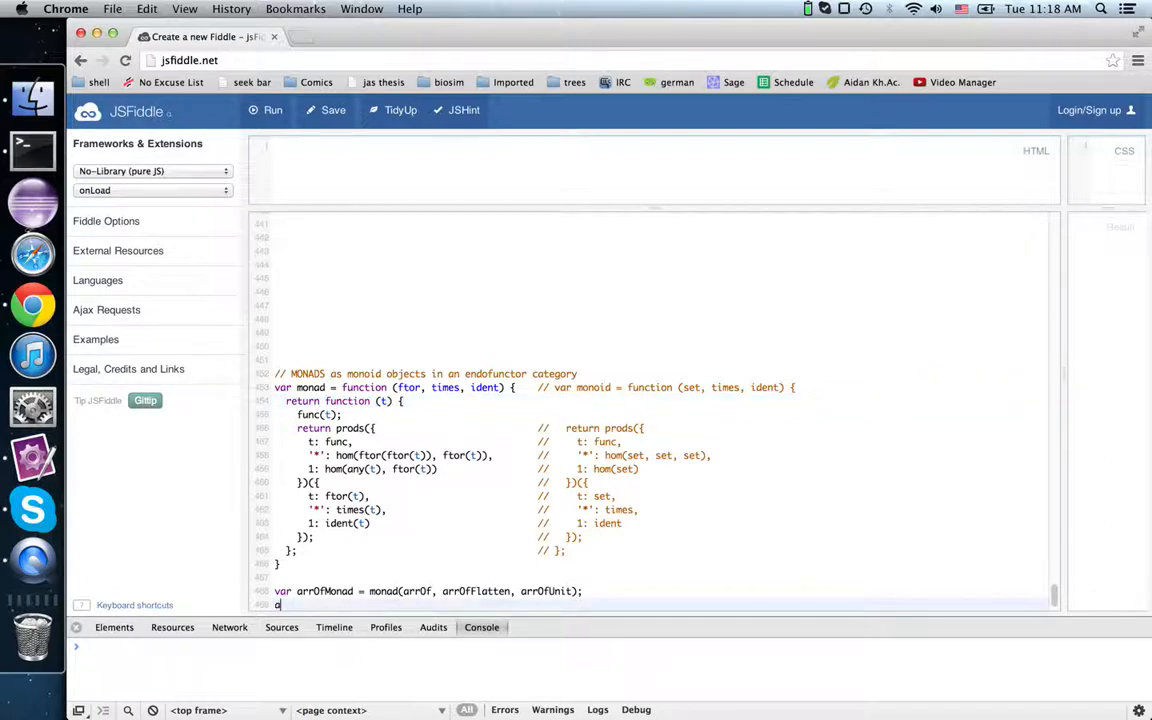
- Define var arrInt32 = arrOfMonad(int32);
{"action": "type", "text": "rrOfMonad"}
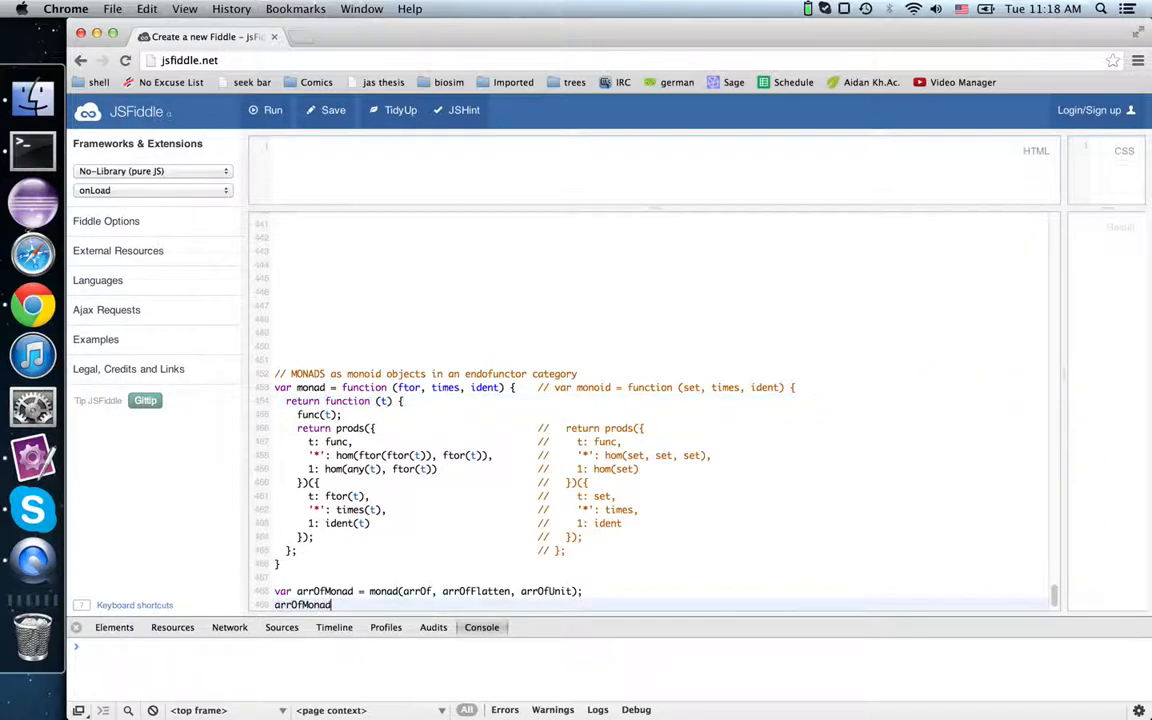
{"action": "type", "text": "(int32)"}
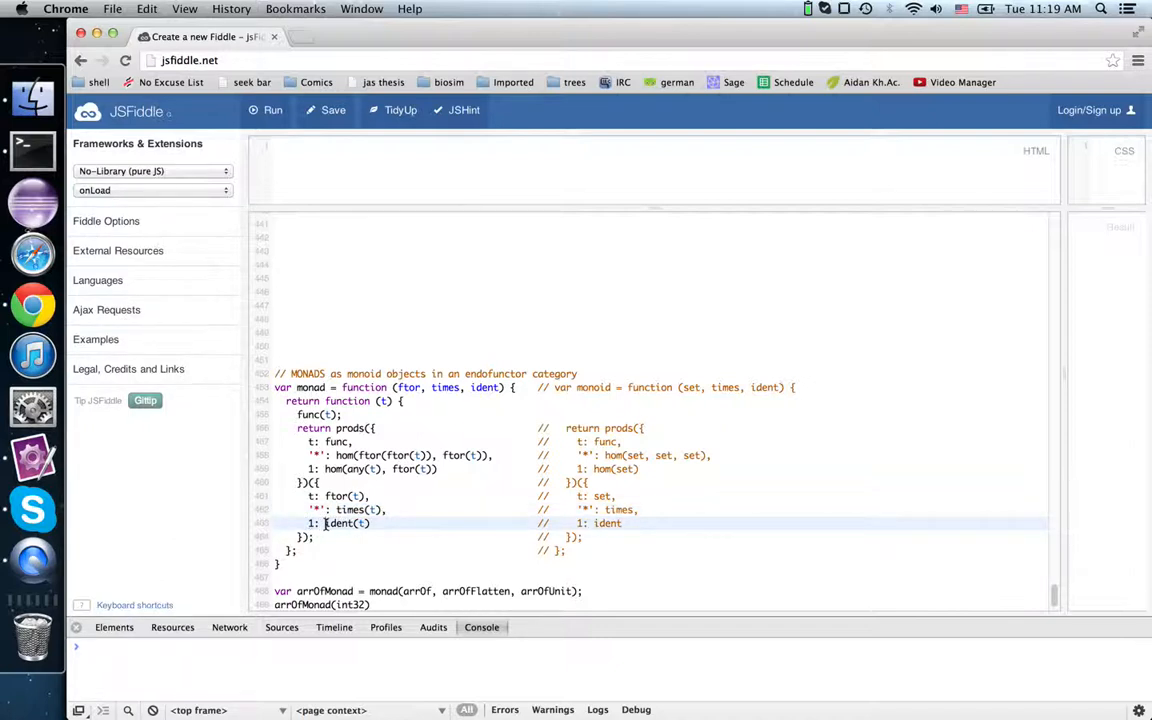
{"action": "double_click", "coordinate": [340, 523]}
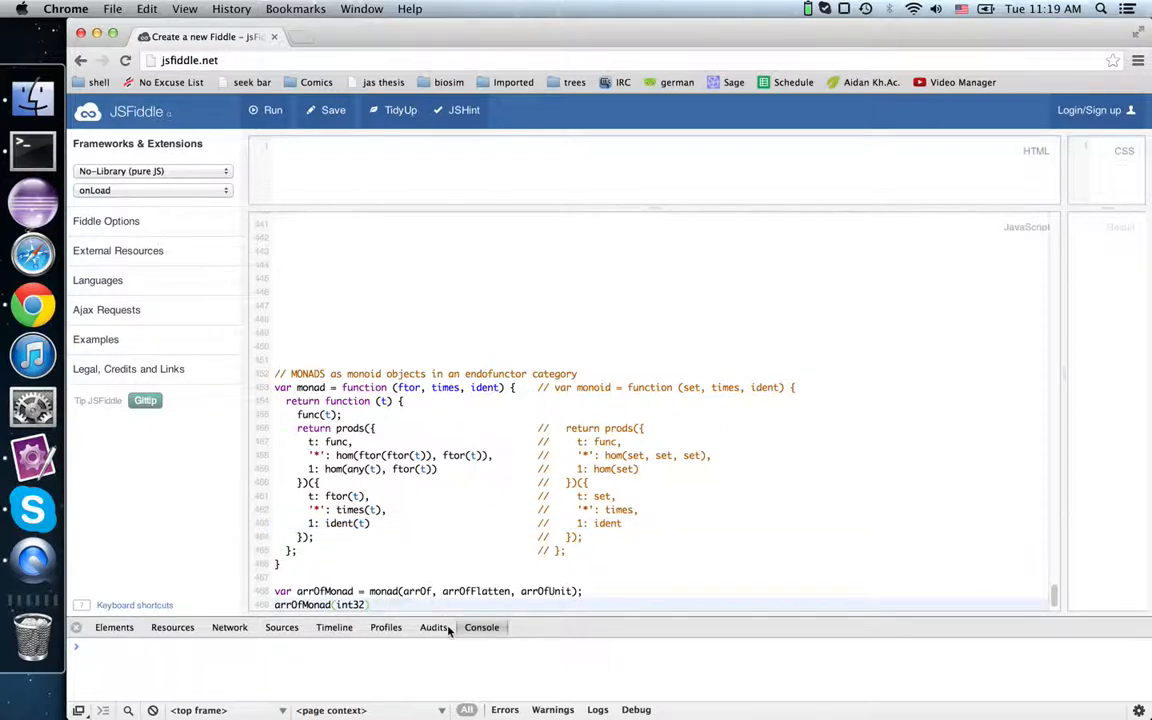
{"action": "type", "text": "var arrInt32"}
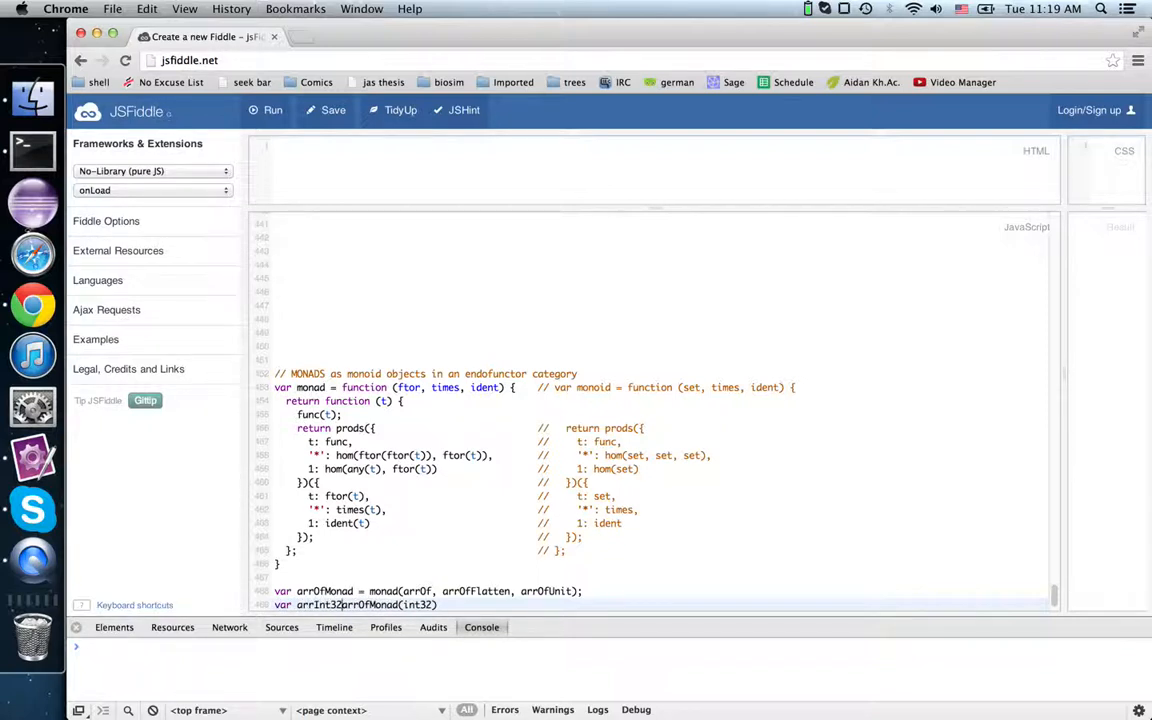
{"action": "type", "text": "= arrOfMonad(int32);"}
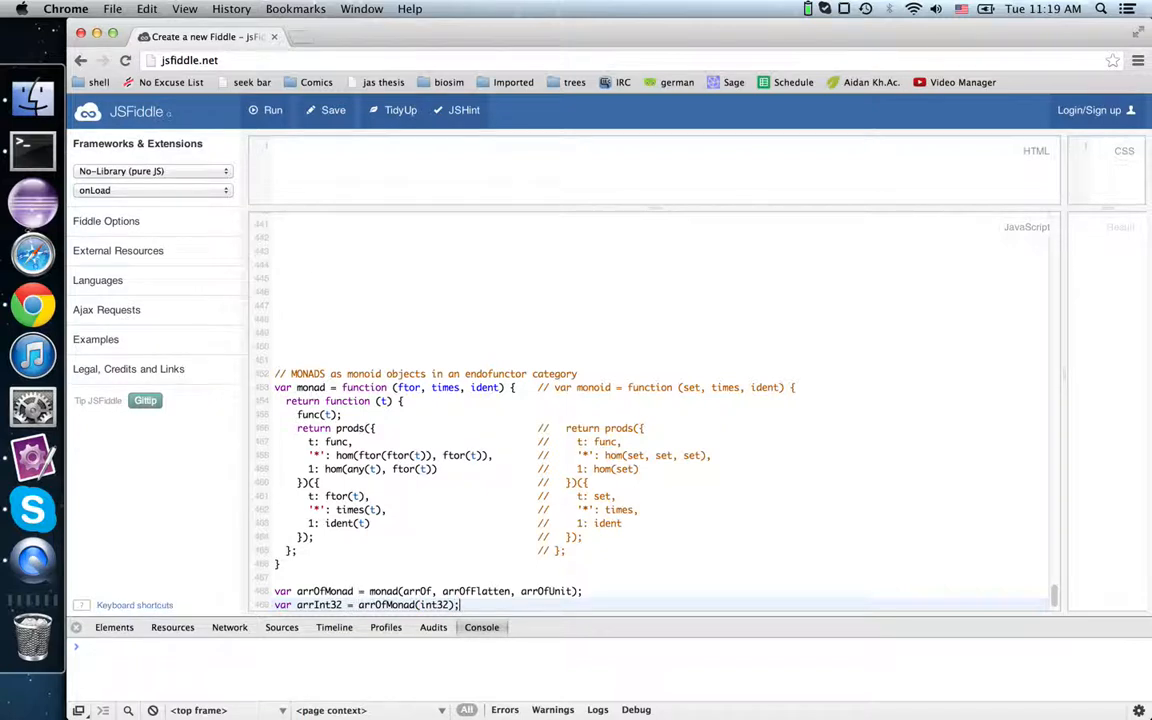
- Log arrInt32[1](5) to the console and run the fiddle
{"action": "type", "text": "arr"}
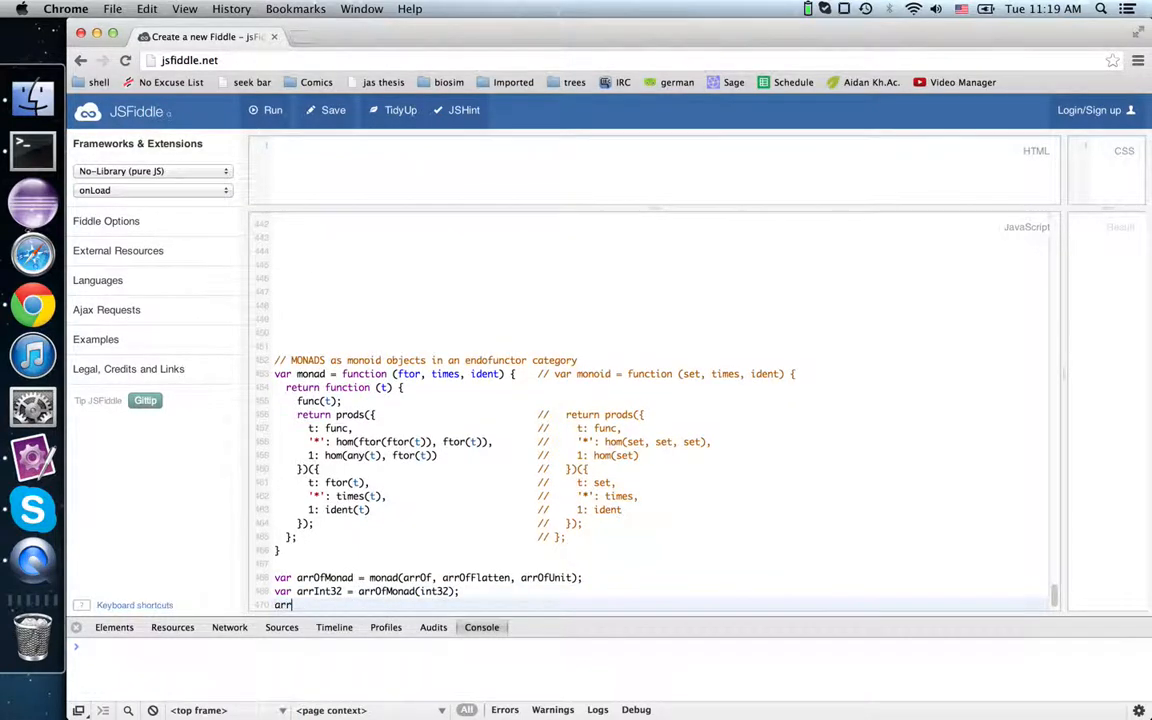
{"action": "type", "text": "Int32"}
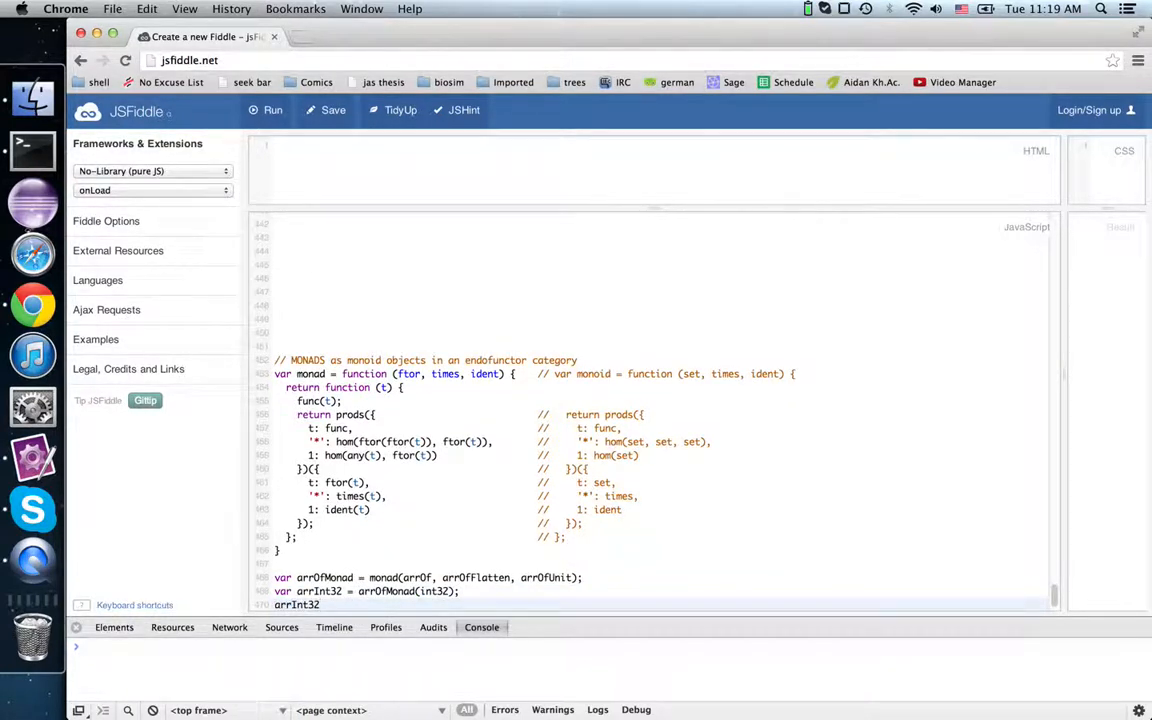
{"action": "type", "text": "['"}
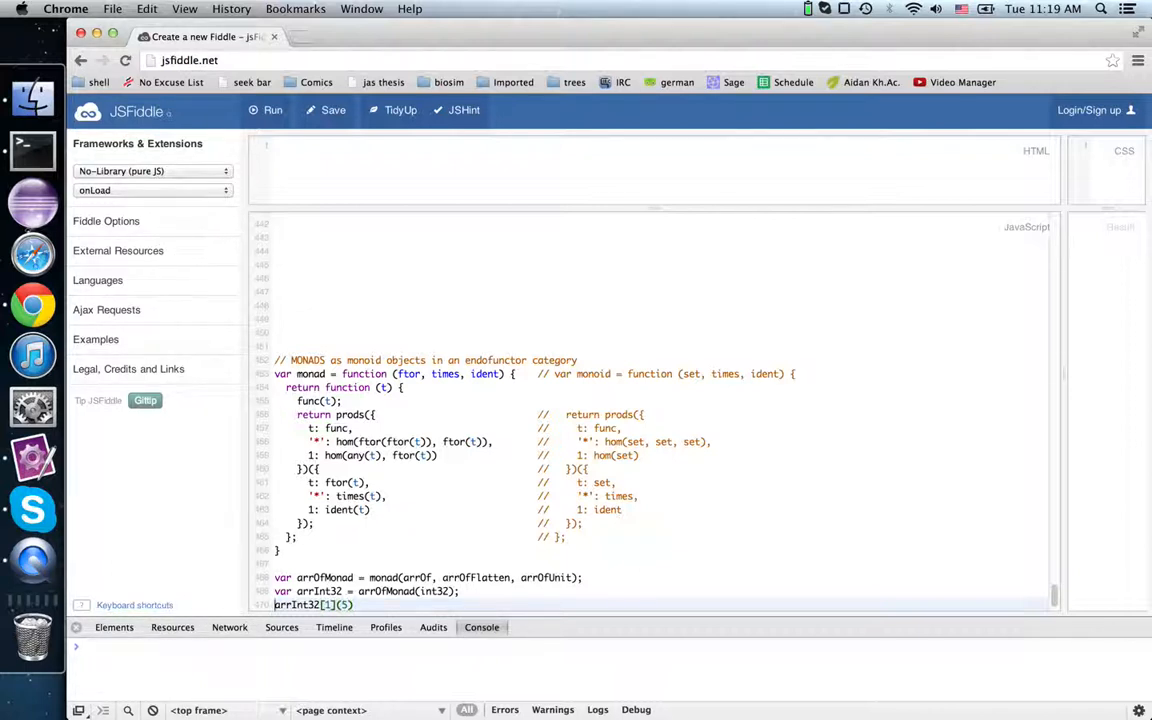
{"action": "type", "text": "console.log("}
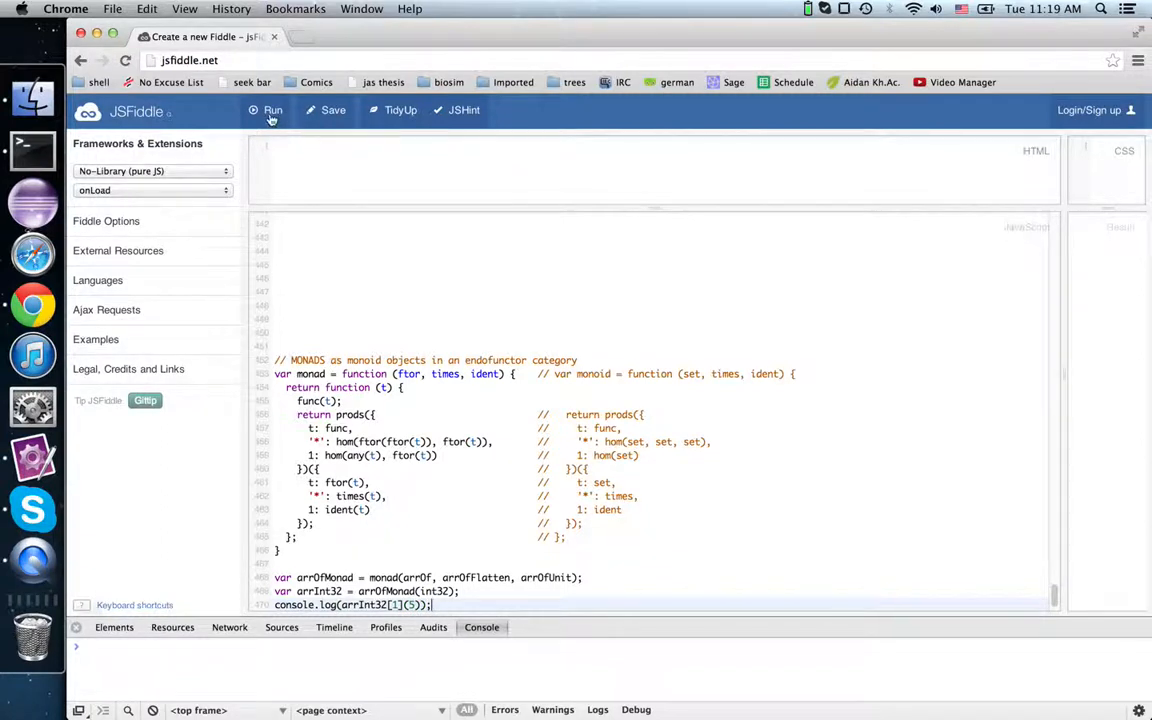
{"action": "left_click", "coordinate": [272, 110]}
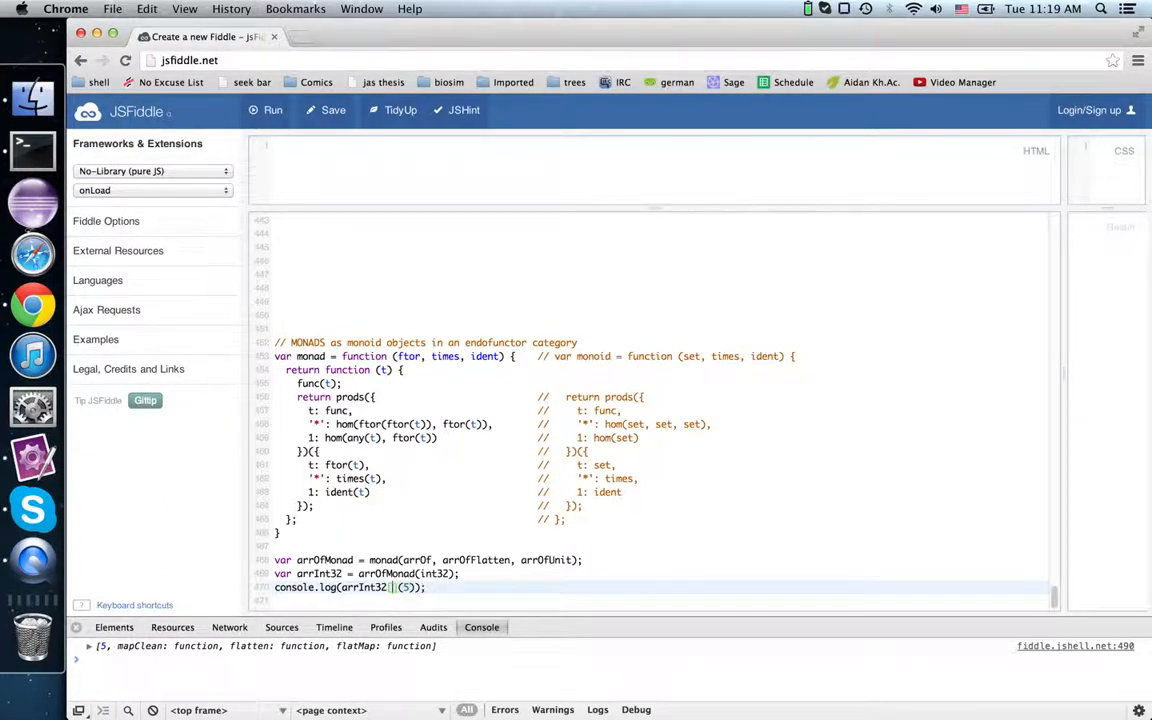
- Start replacing the logged unit call with arrInt32['*']
{"action": "type", "text": "['*'"}
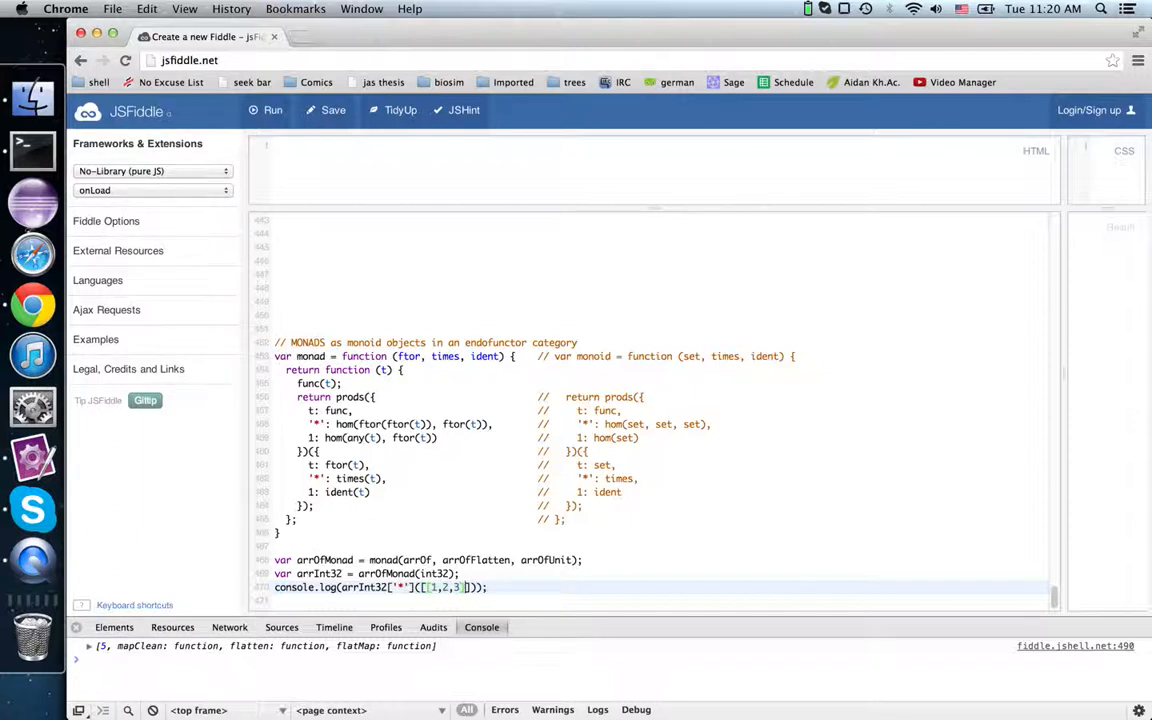
- Log arrInt32['*']([[1,2,3],[4,5]]) and run, getting flattened [1, 2, 3, 4, 5]
{"action": "type", "text": ",[4,5"}
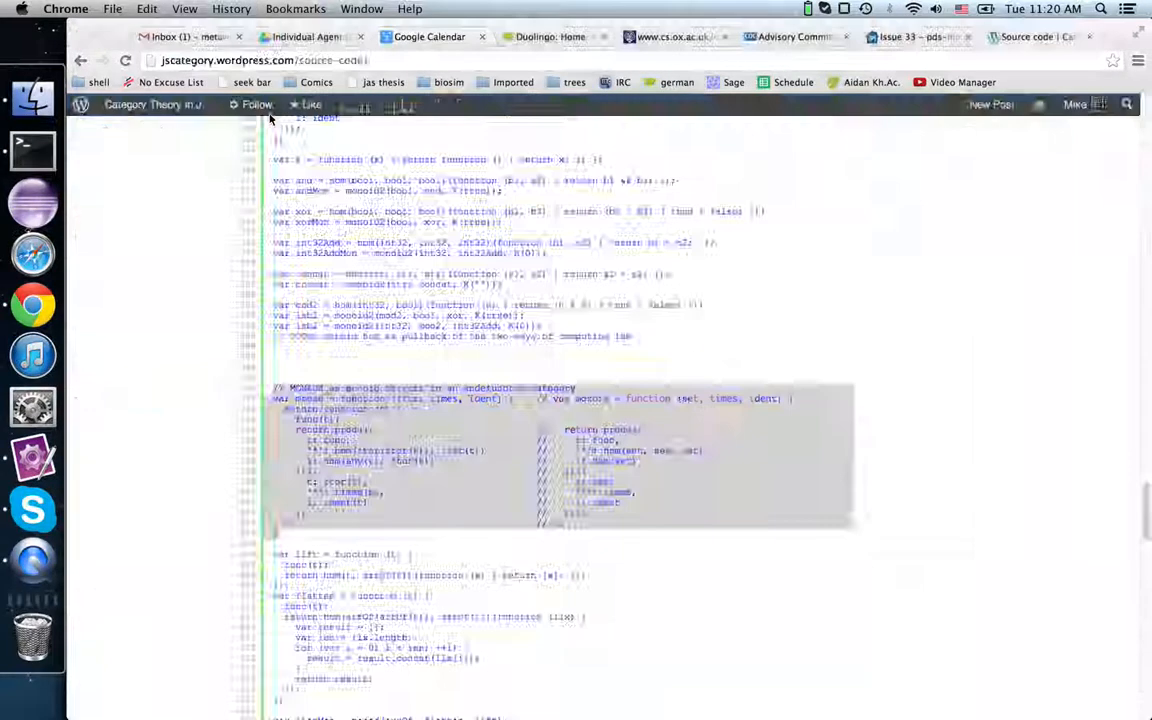
{"action": "left_click", "coordinate": [429, 37]}
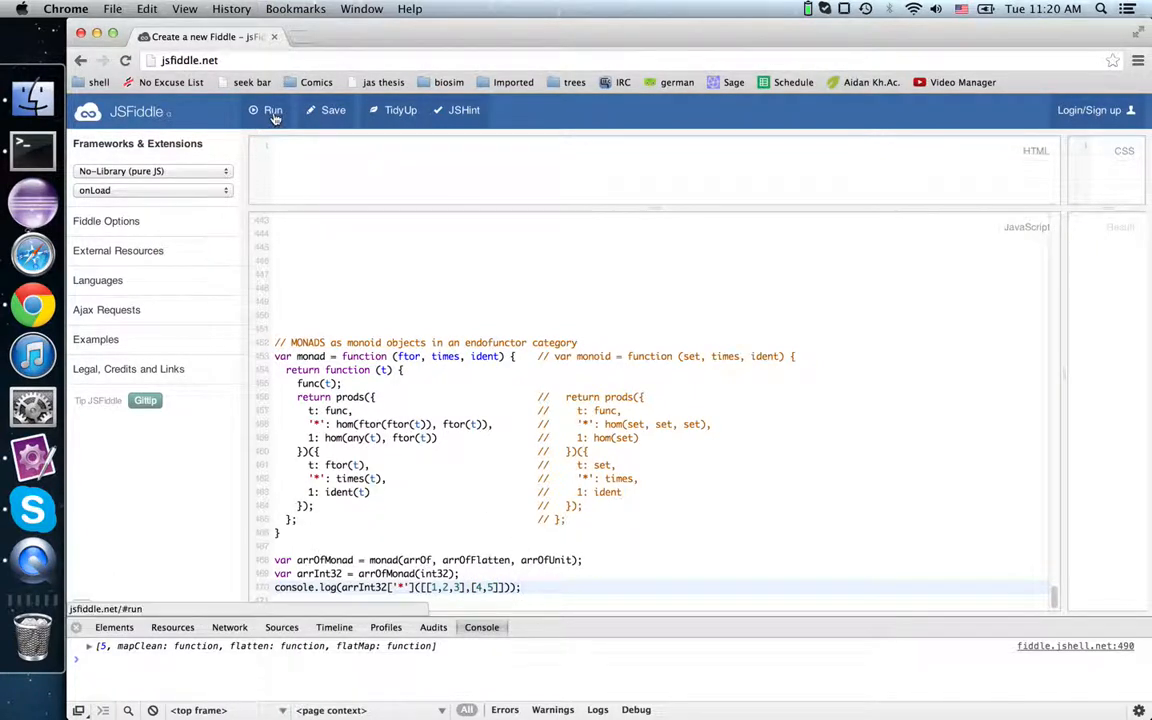
{"action": "left_click", "coordinate": [273, 110]}
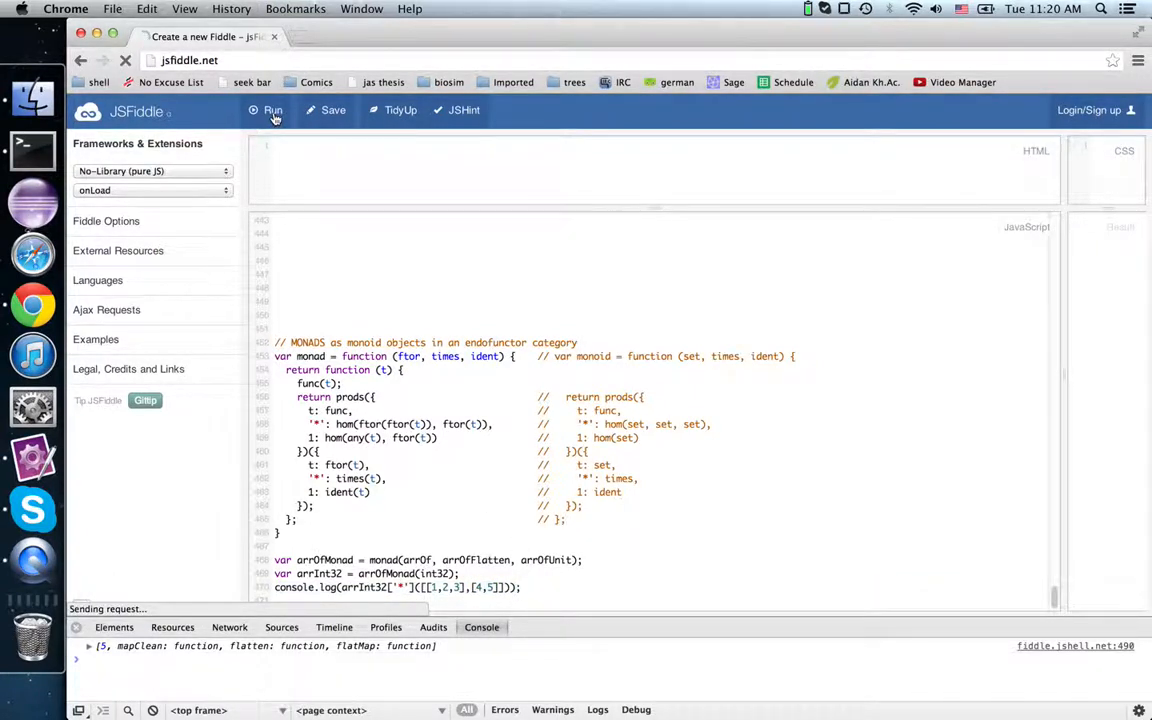
{"action": "left_click", "coordinate": [273, 110]}
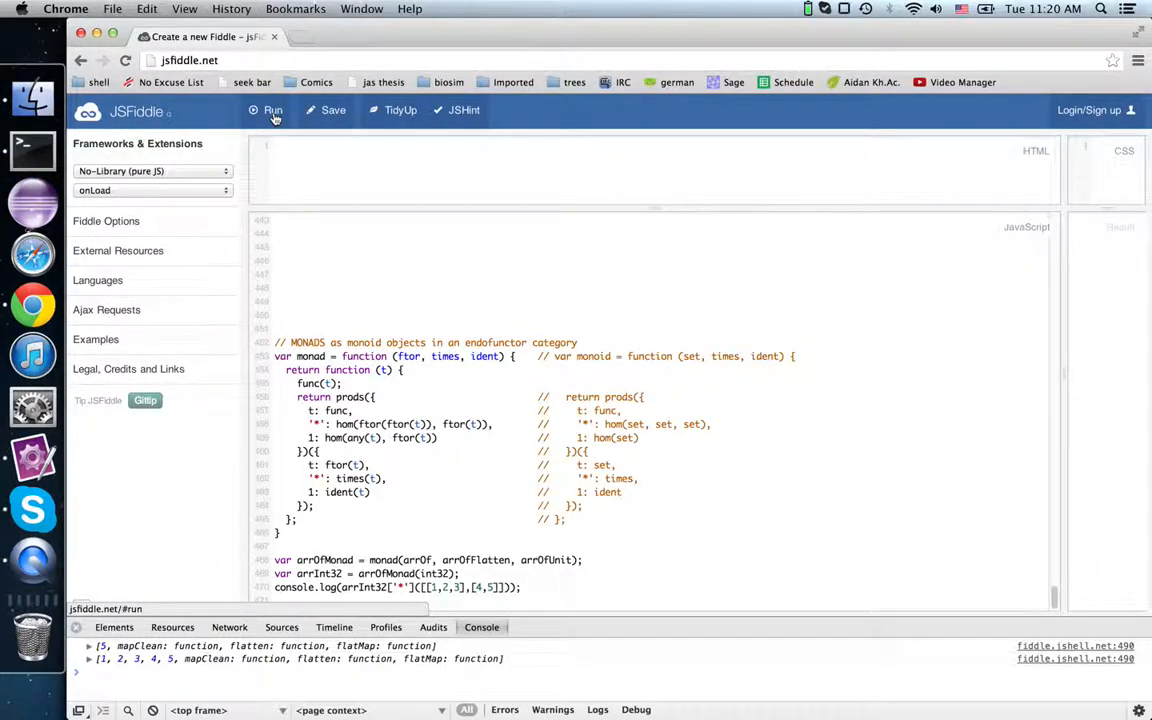
{"action": "left_click", "coordinate": [273, 110]}
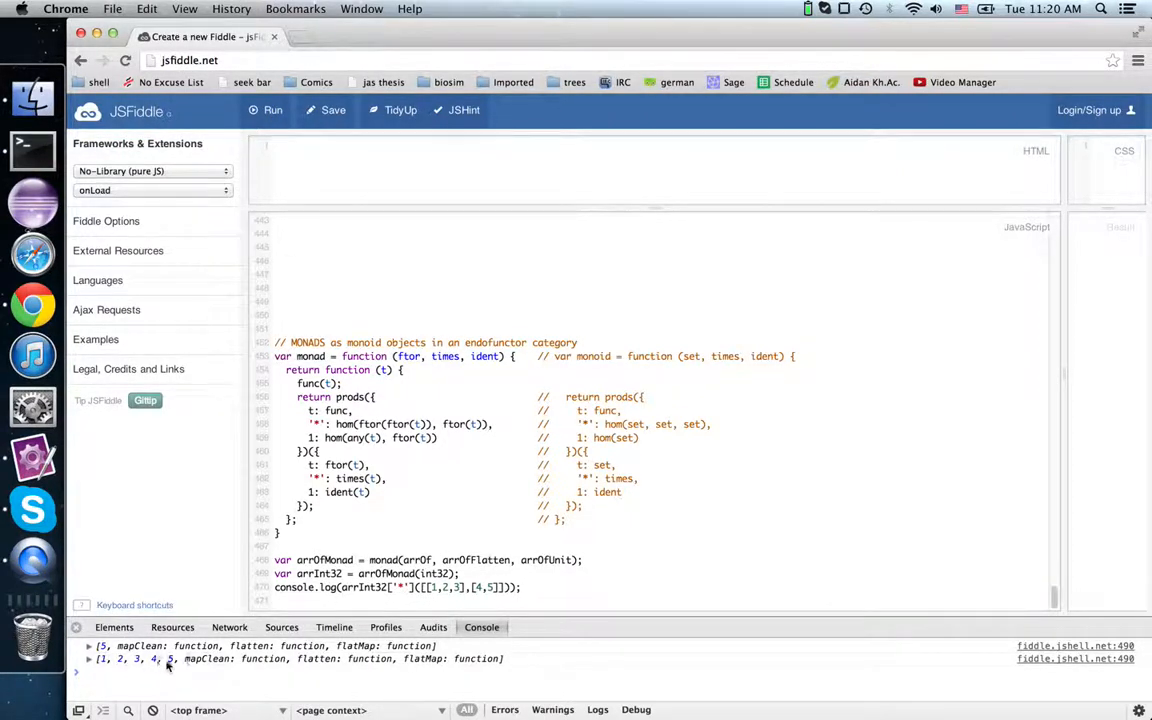
{"action": "mouse_move", "coordinate": [385, 683]}
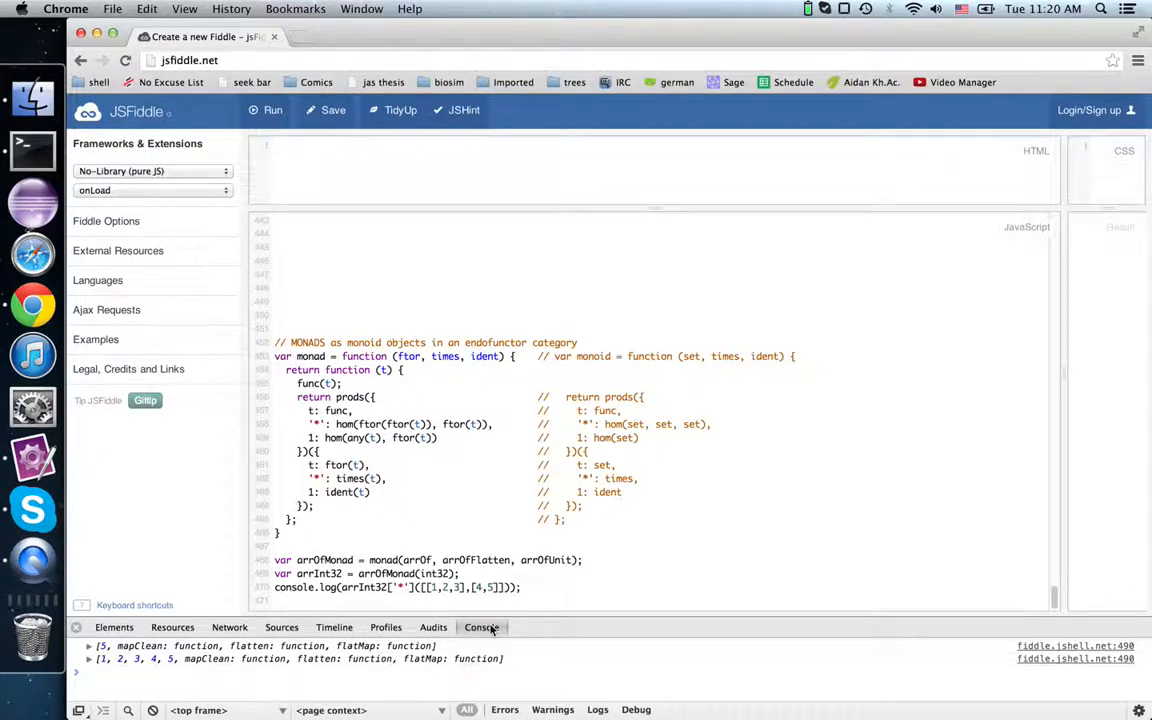
{"action": "left_click", "coordinate": [527, 587]}
{"action": "type", "text": ".t"}
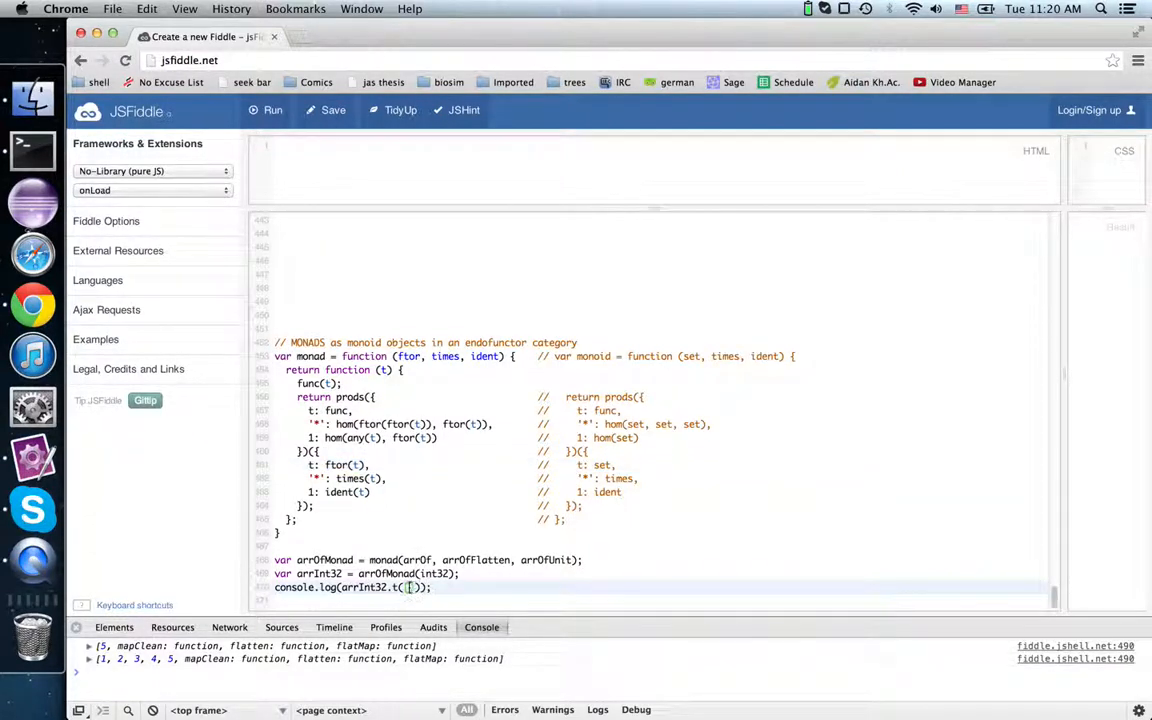
- Run arrInt32.t([5,6,7]), then rerun with "7" quoted to trigger the TypeError
{"action": "type", "text": "5,6,7"}
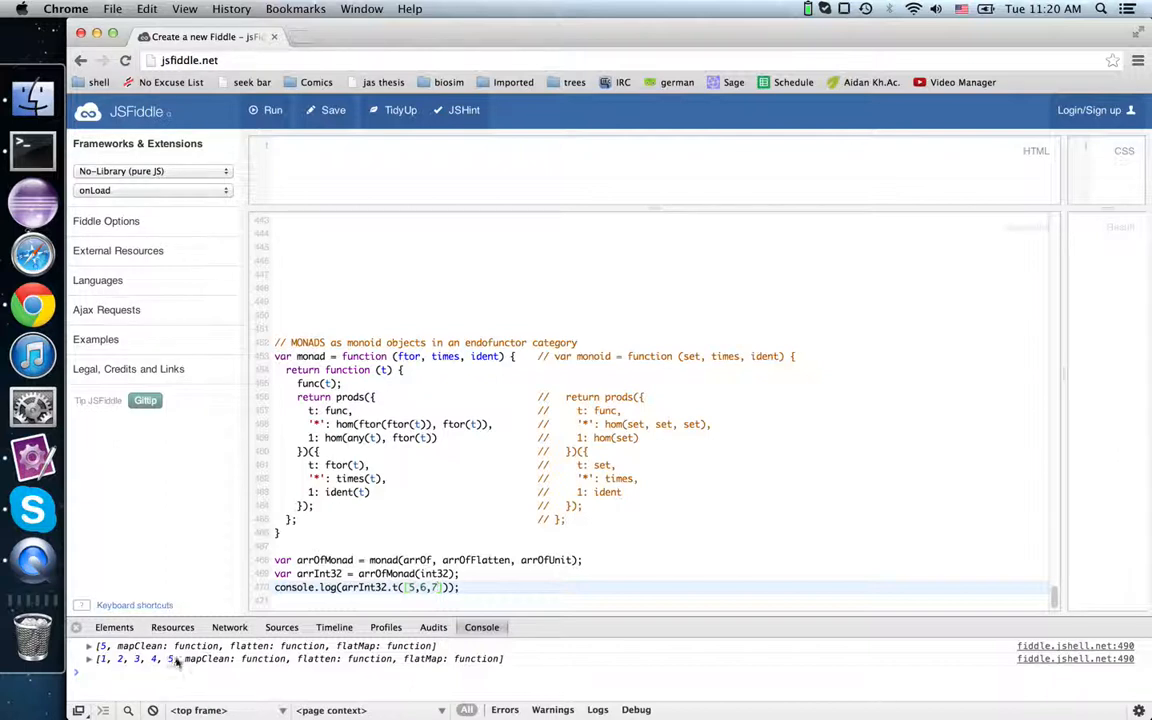
{"action": "left_click", "coordinate": [266, 110]}
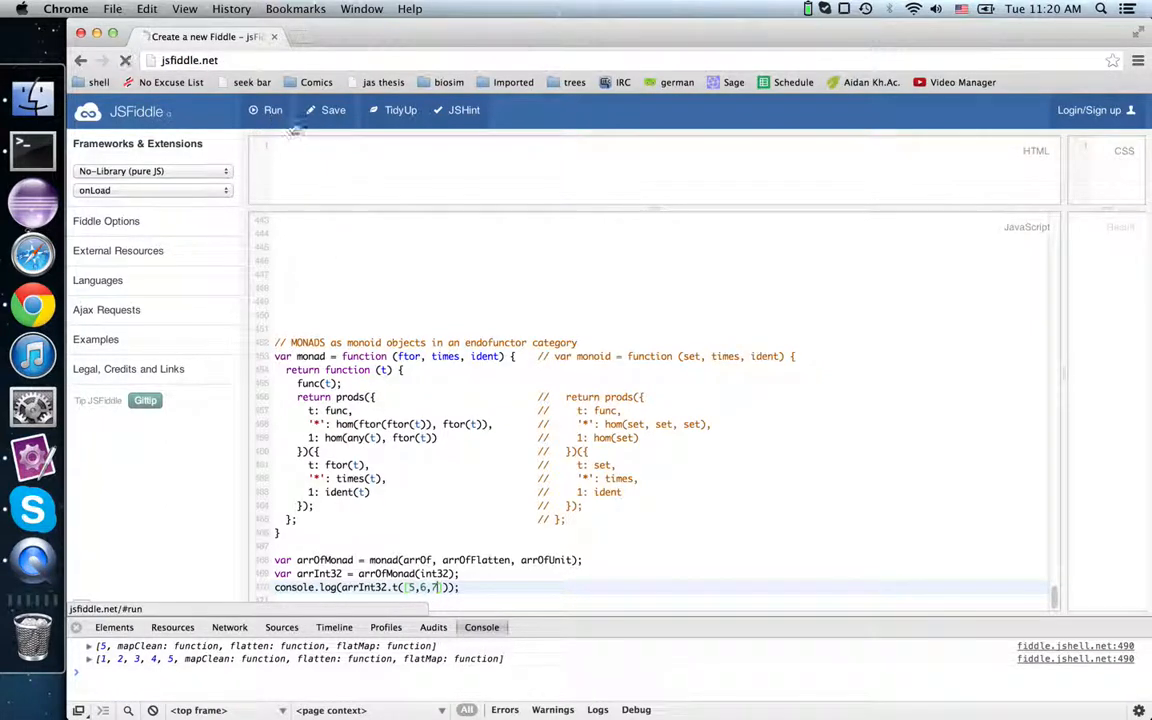
{"action": "left_click", "coordinate": [272, 110]}
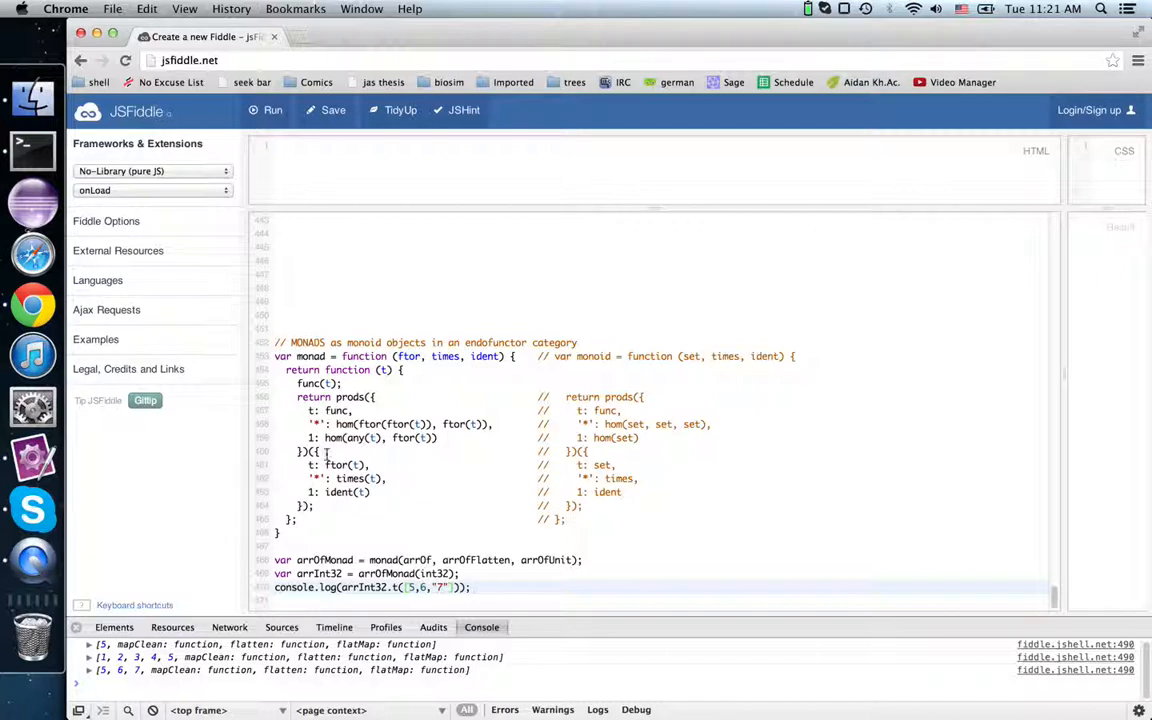
{"action": "left_click", "coordinate": [266, 110]}
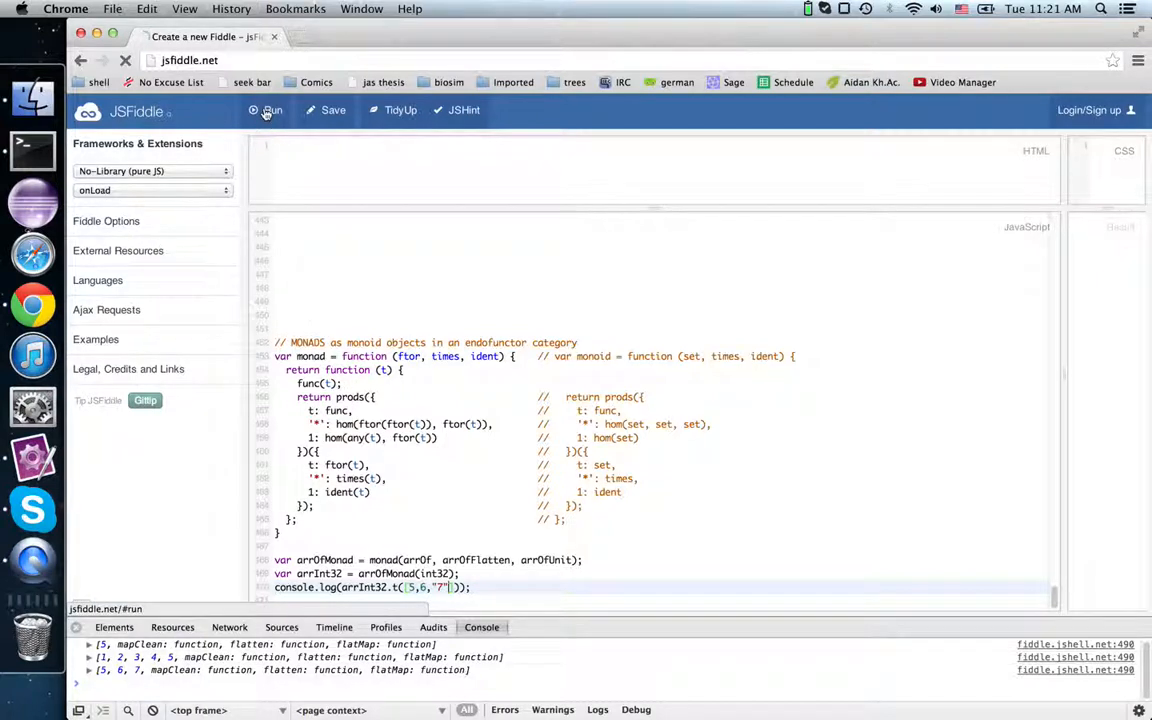
{"action": "left_click", "coordinate": [265, 110]}
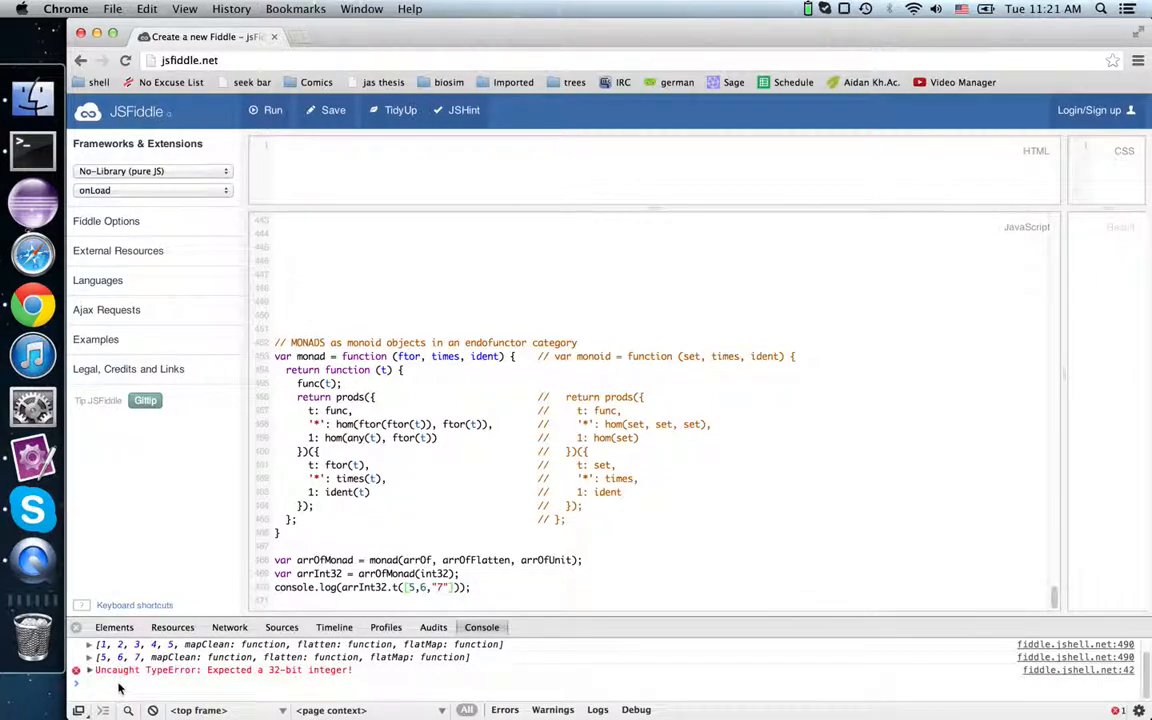
{"action": "mouse_move", "coordinate": [343, 679]}
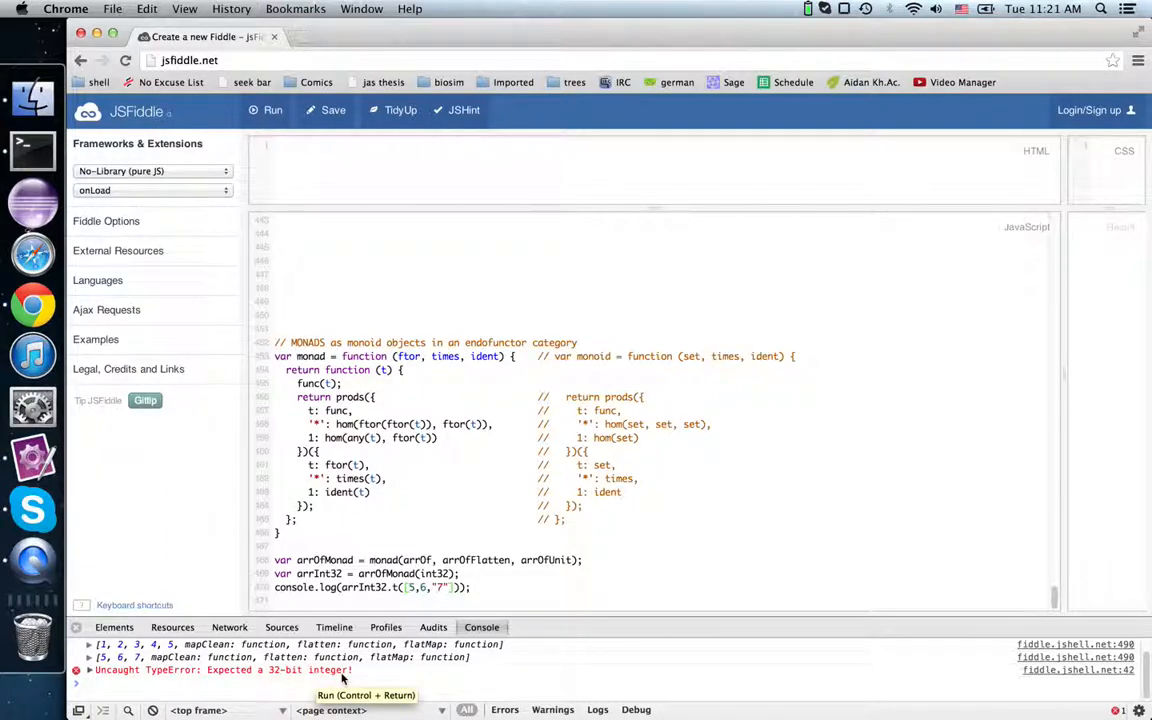